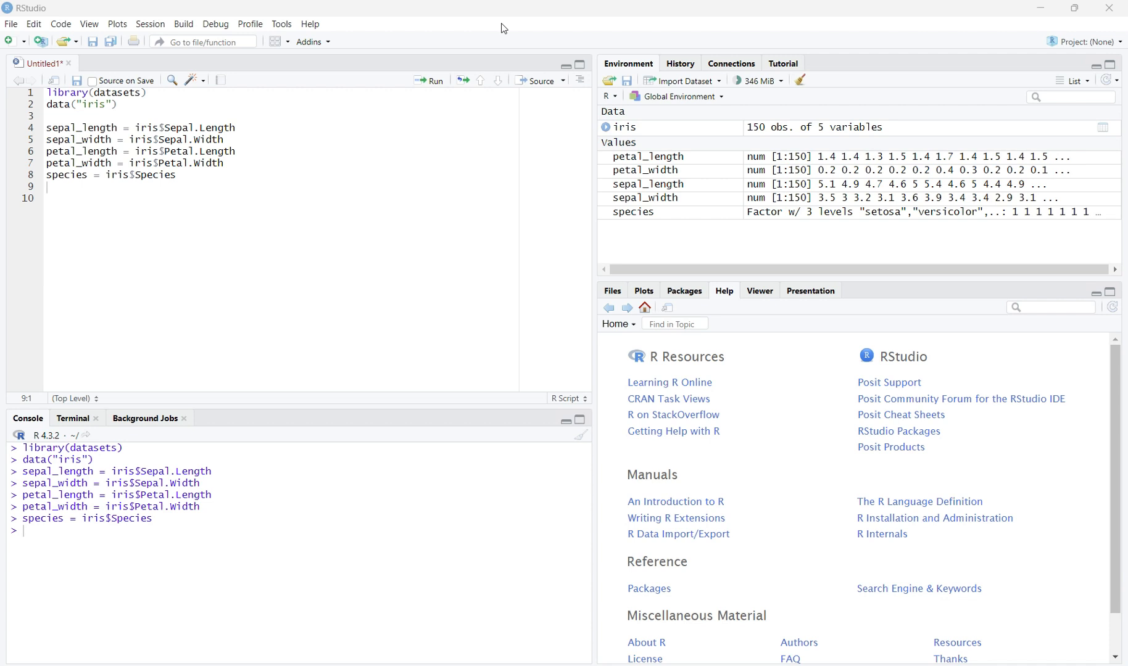
mouse_move(682, 275)
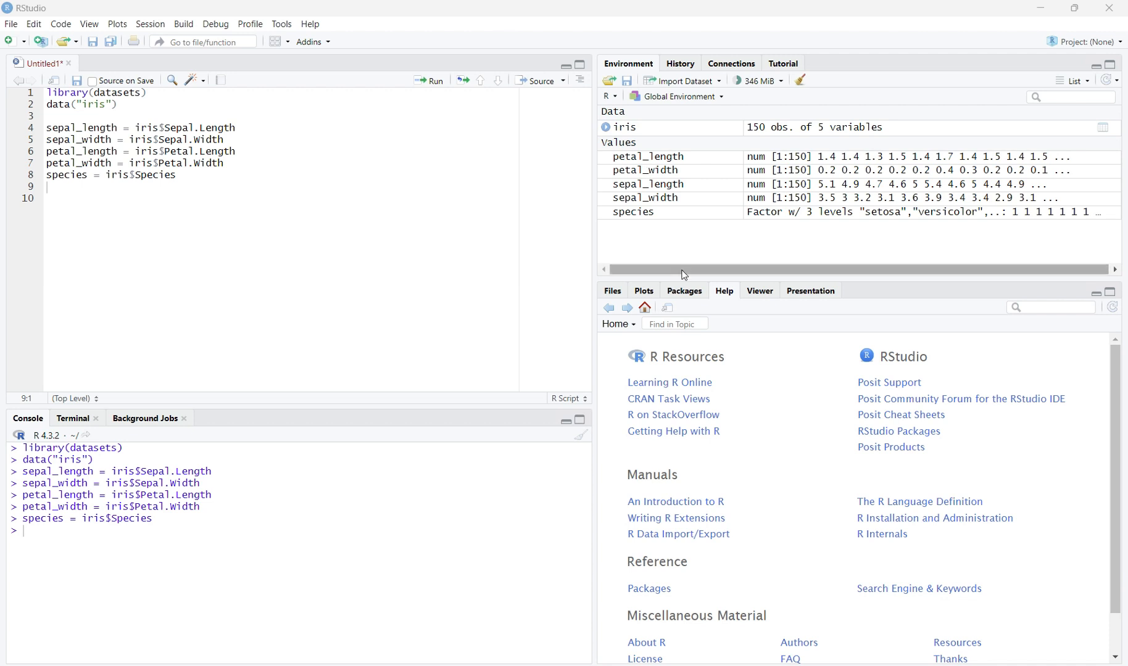
mouse_move(683, 292)
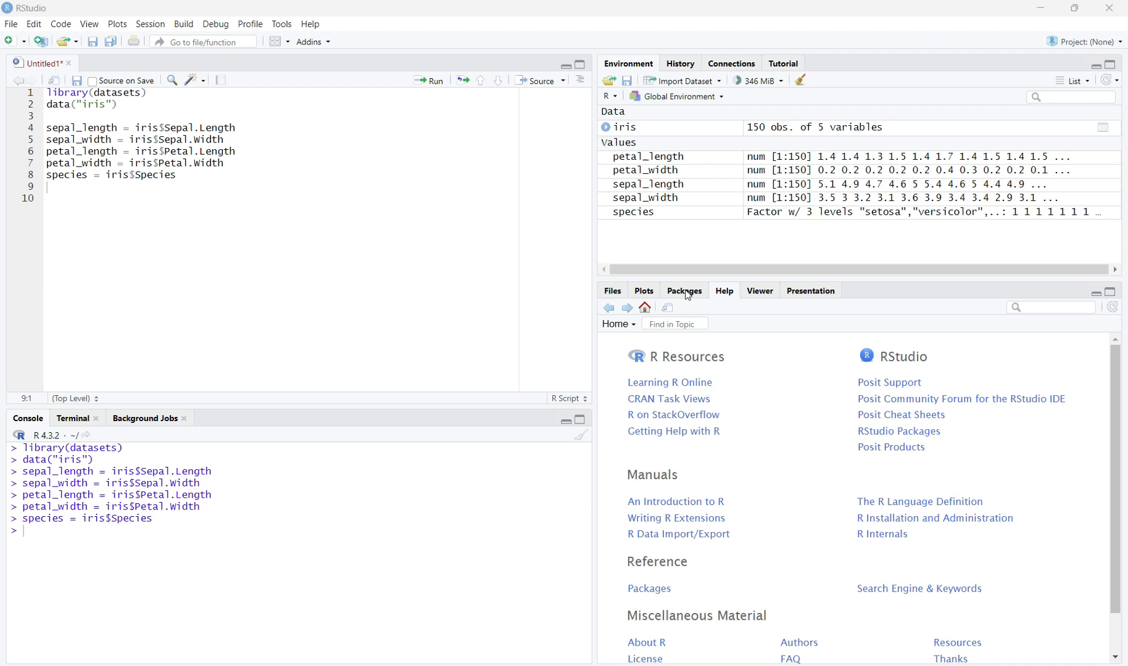
Step: Show the list of installed packages in the lower-right pane
left_click(684, 291)
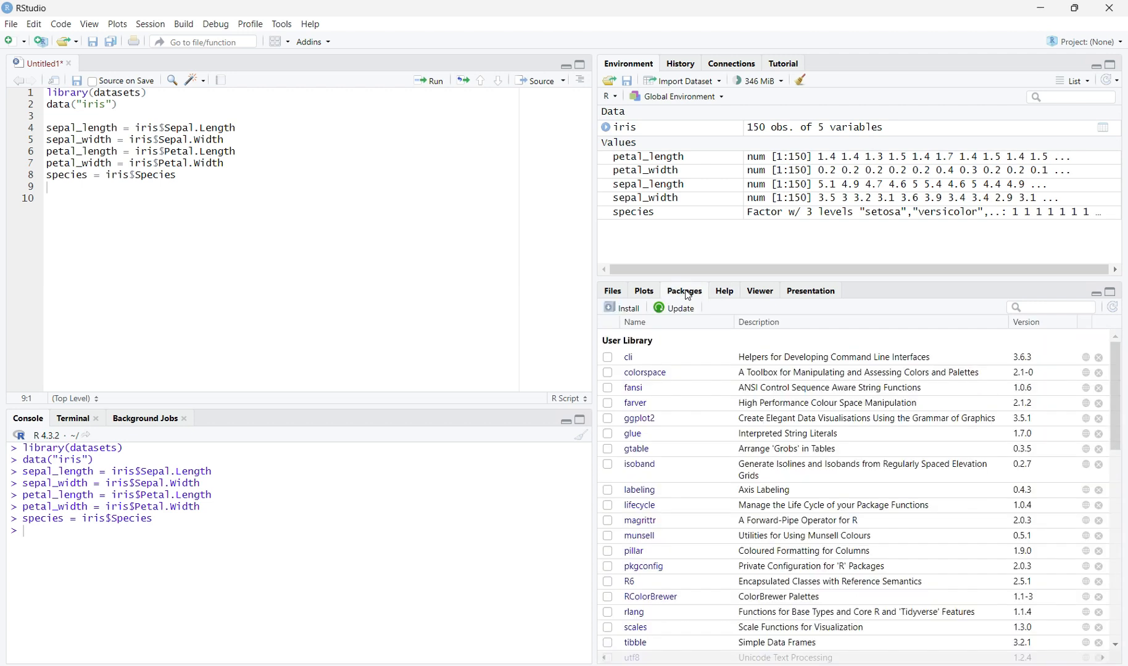
mouse_move(624, 309)
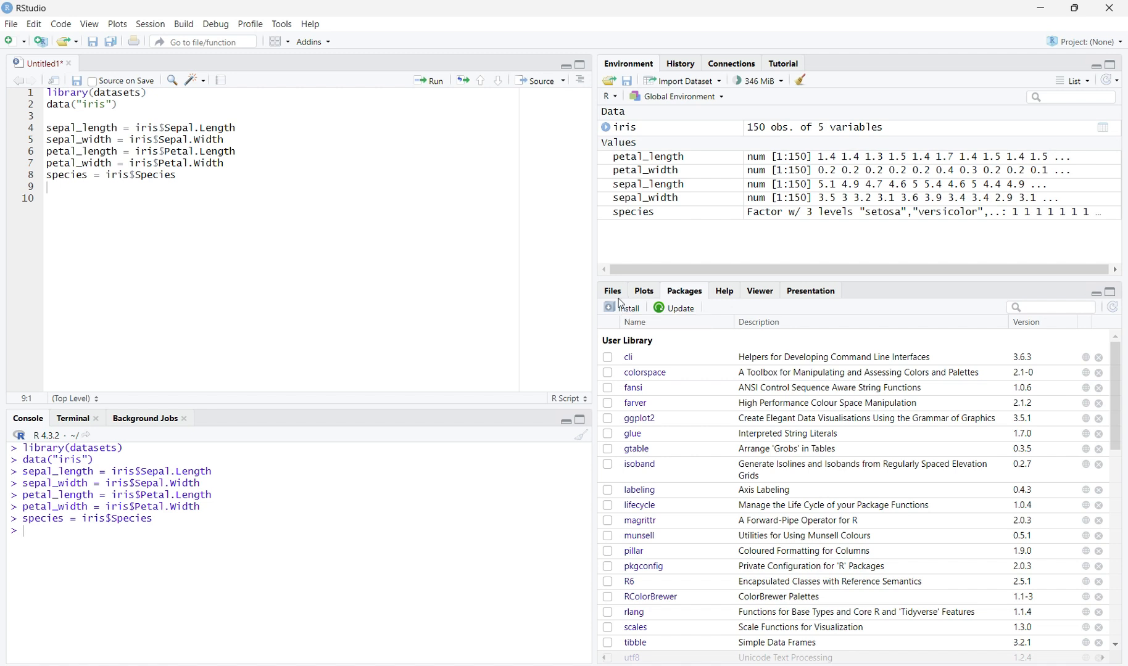
Step: Install the ggplot2 package from CRAN via the Install Packages dialog
left_click(626, 309)
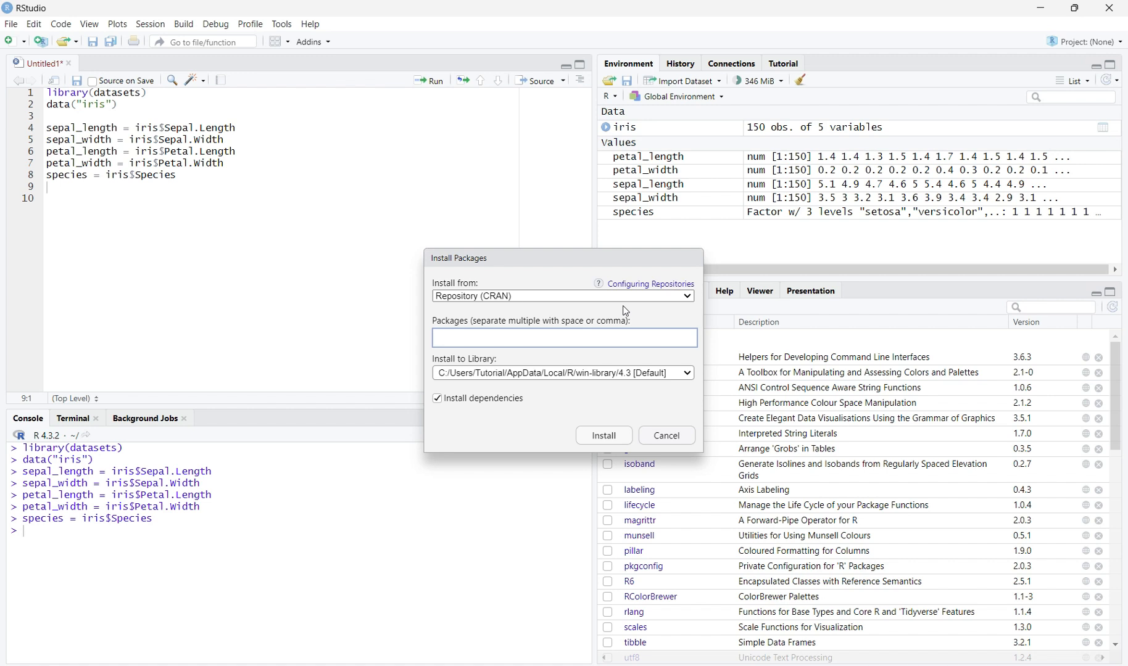
type("g")
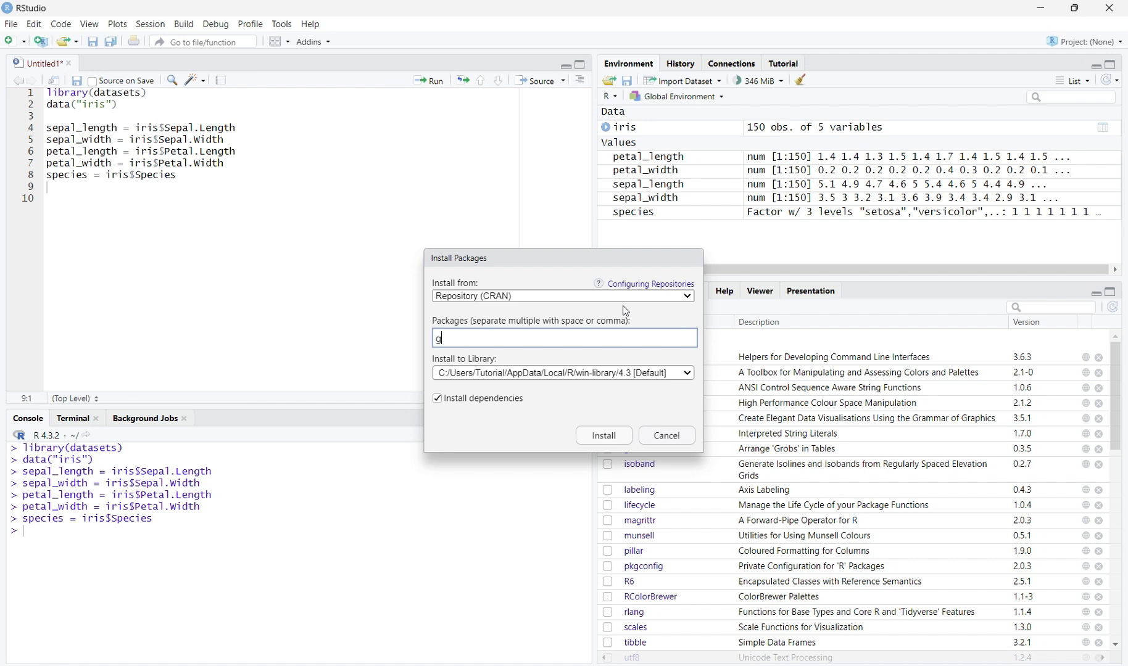
type("gplot")
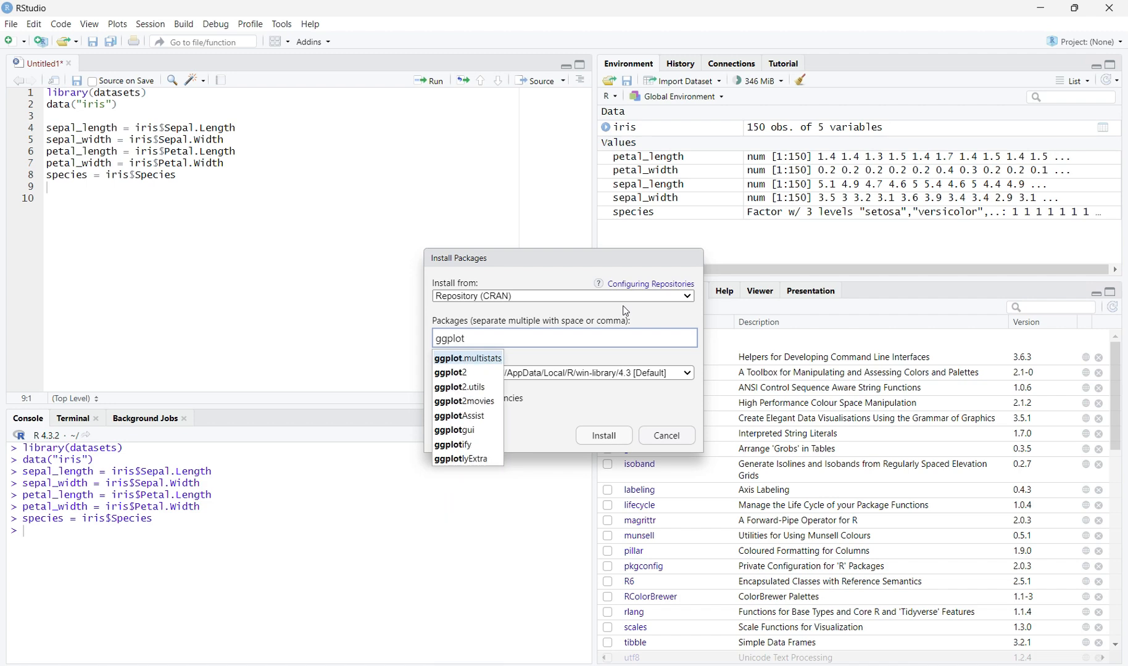
type("2")
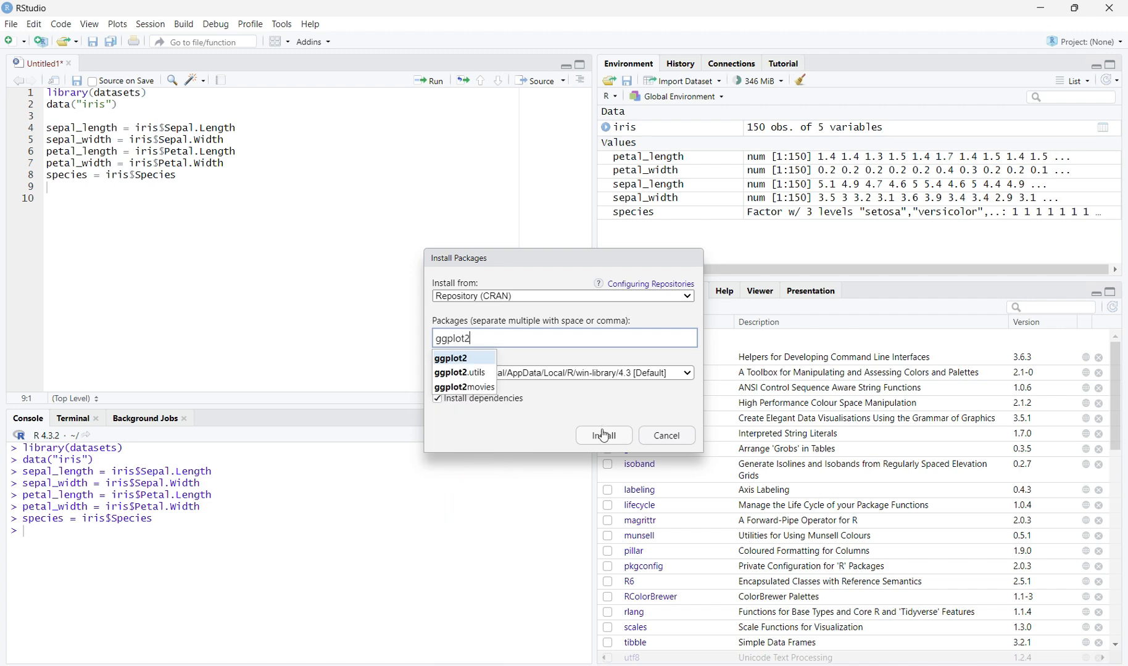
left_click(603, 436)
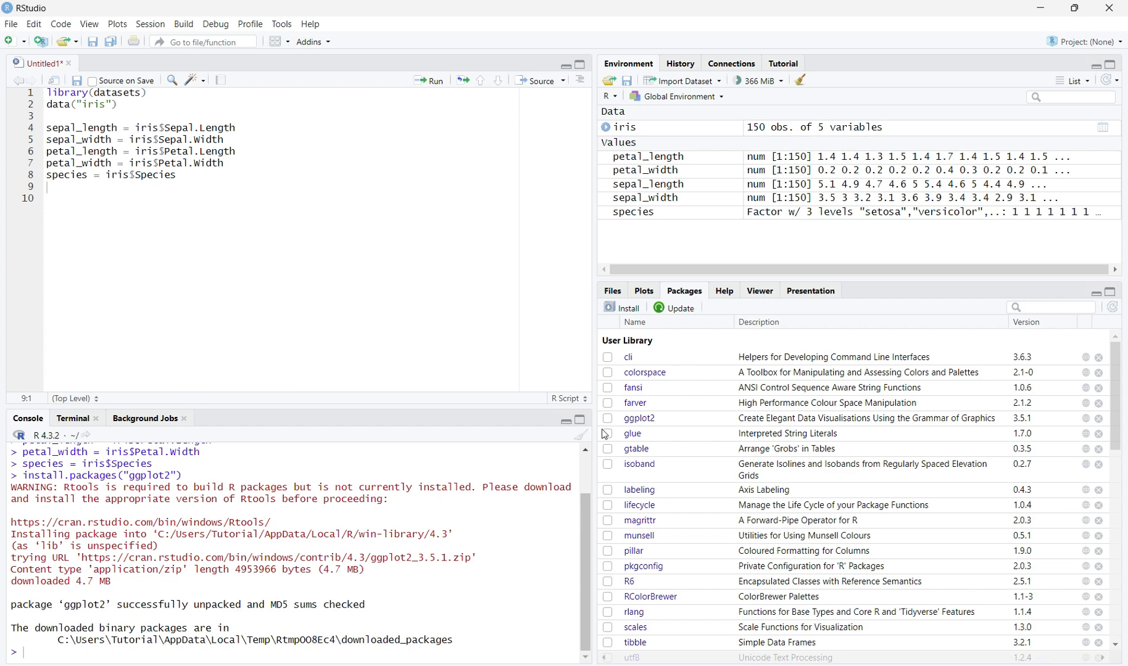
Step: Add library("ggplot2") on line 10 and run it to load the package
left_click(47, 198)
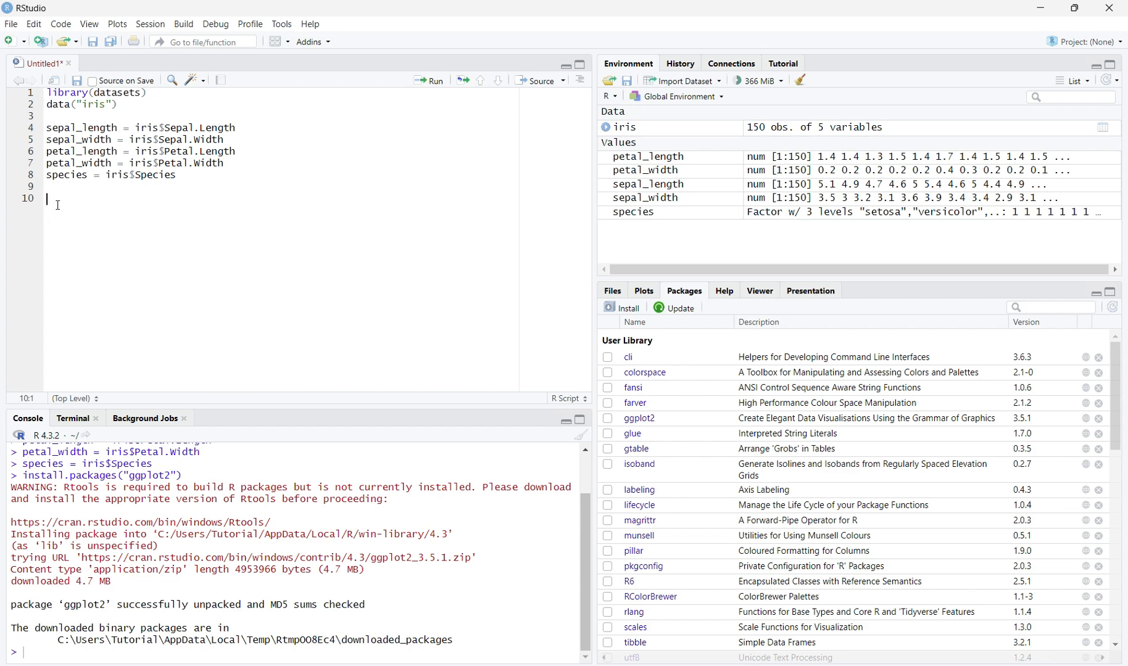
type("library")
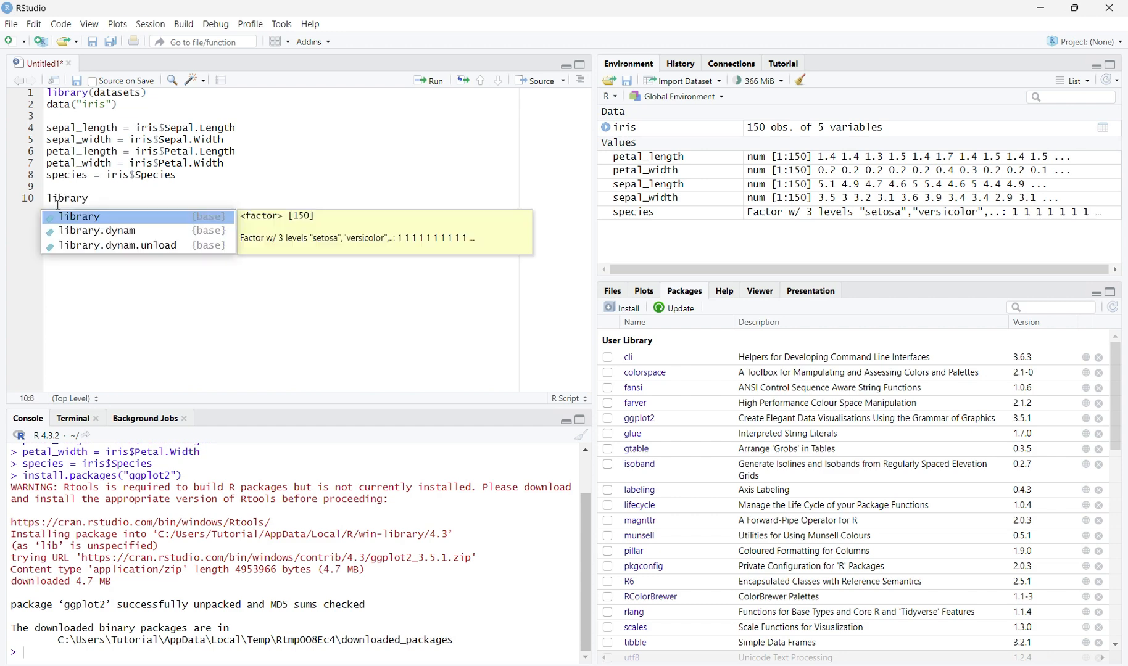
type("(\"\")")
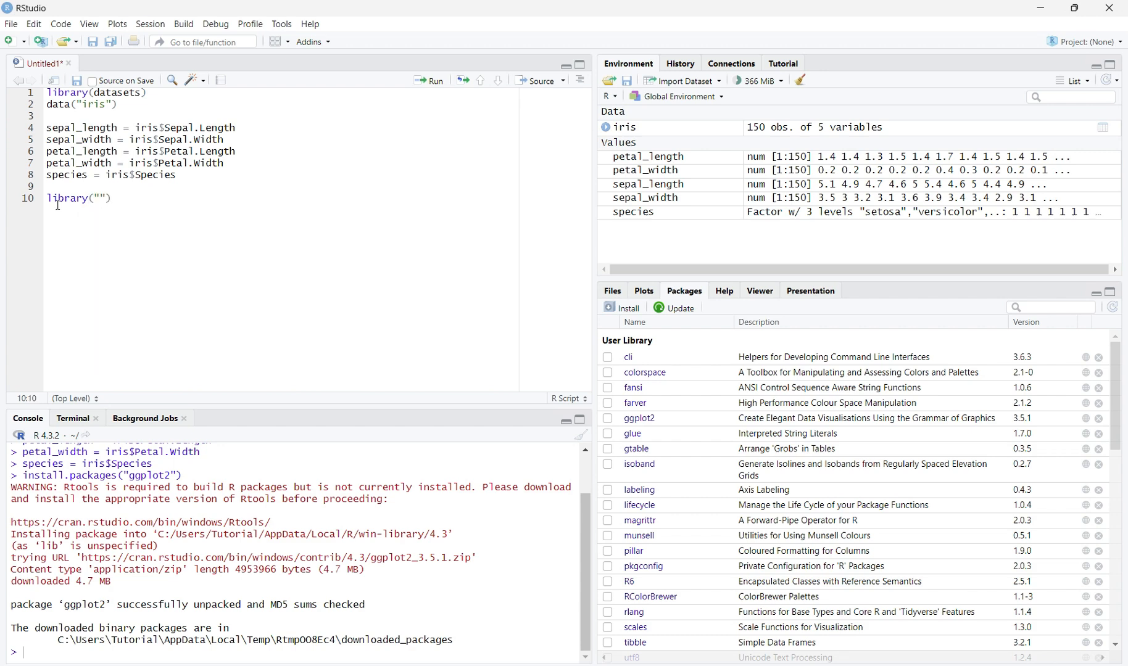
type("ggplot2")
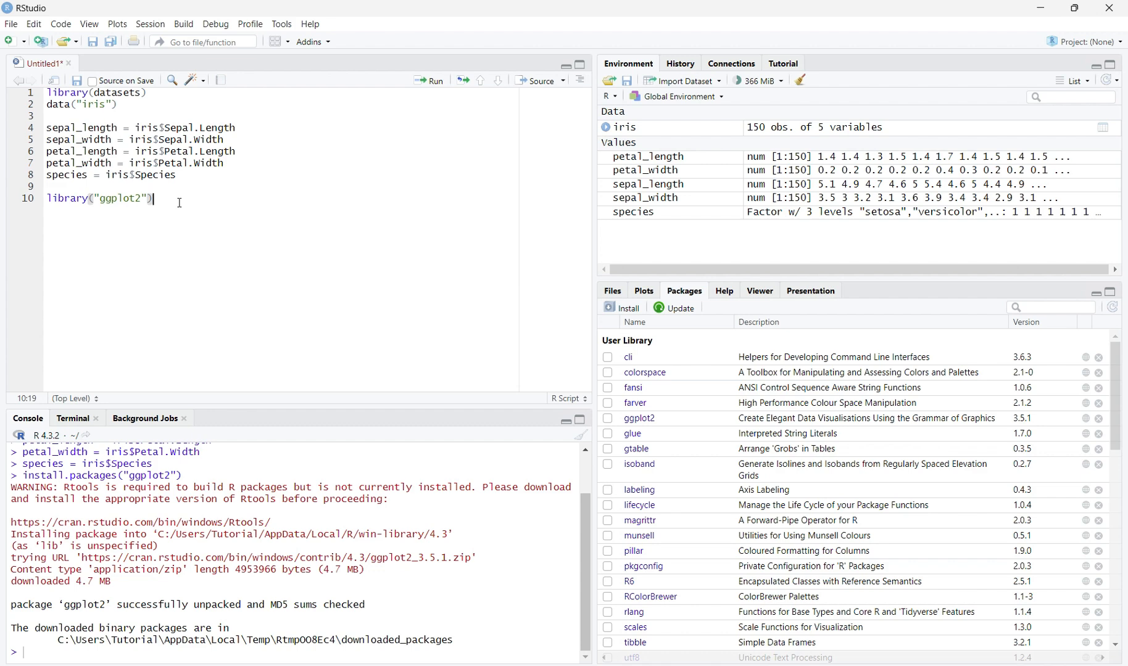
left_click(428, 82)
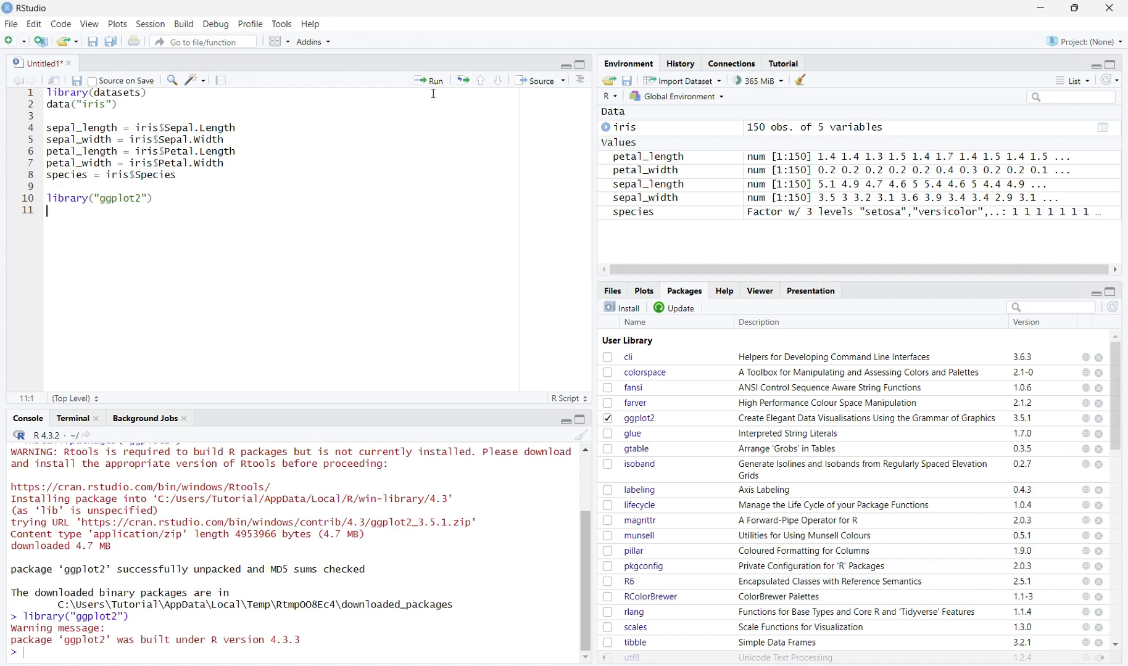
mouse_move(429, 164)
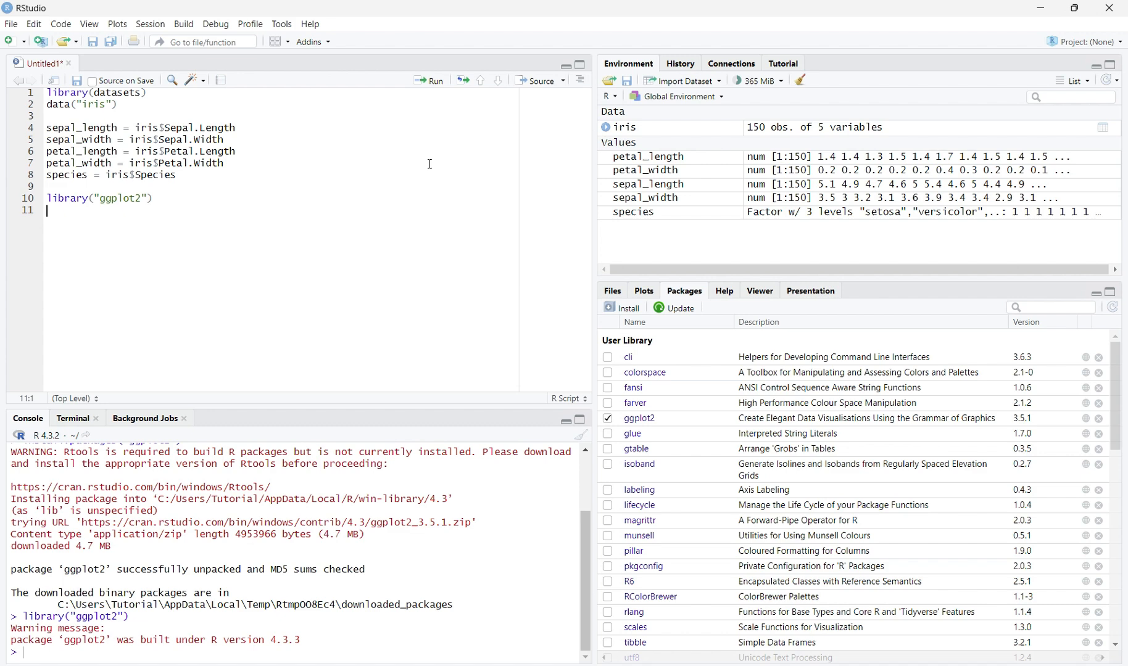
mouse_move(400, 183)
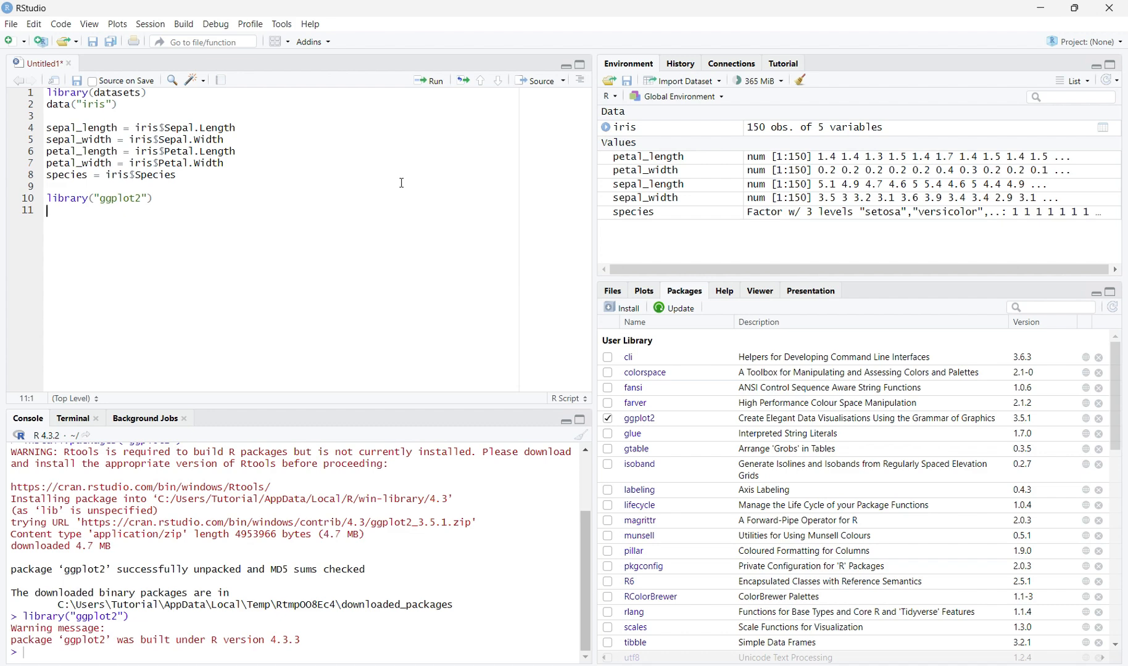
Step: Write ggplot(iris, aes(x = sepal_length, petal_length, group = species)) on line 11
type("ggp")
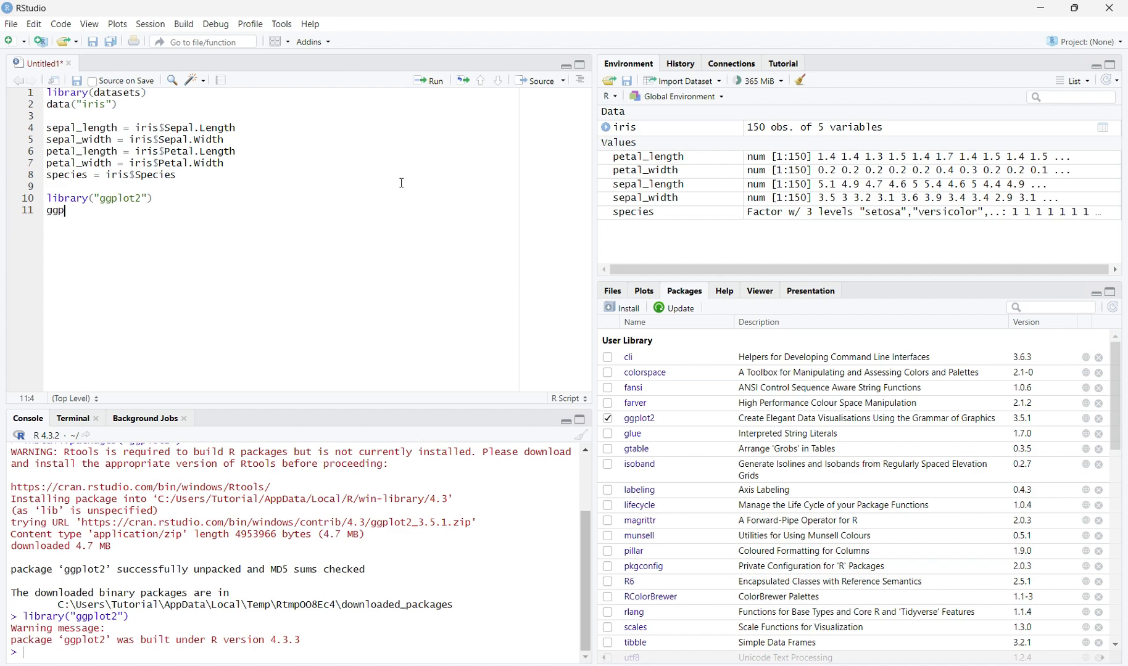
type("lot")
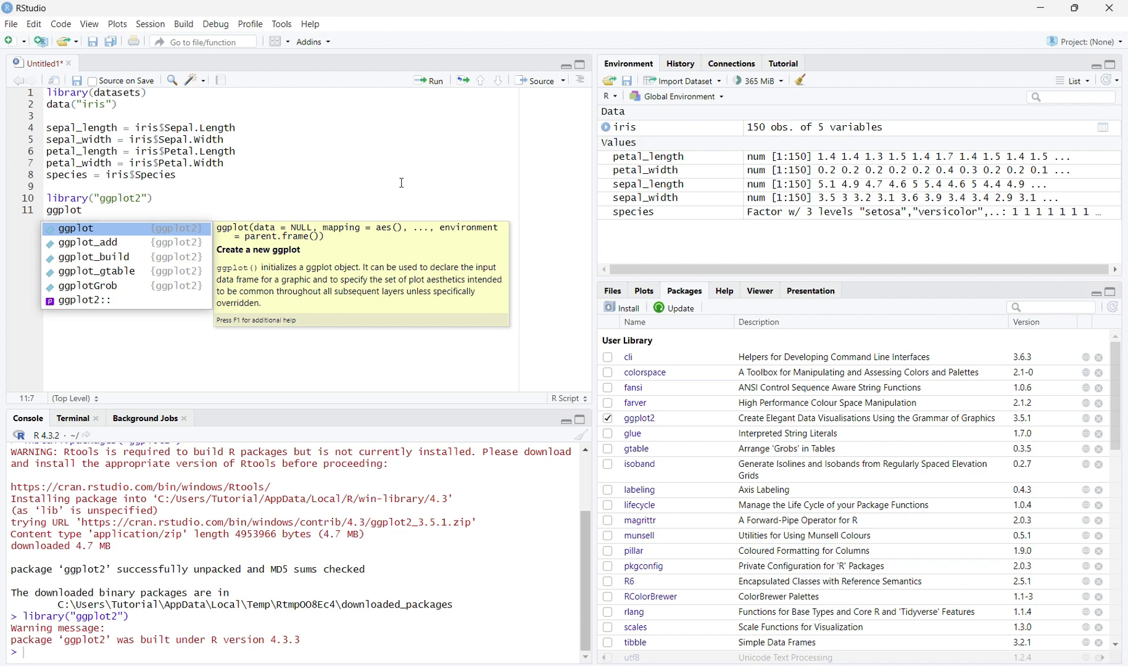
type("()")
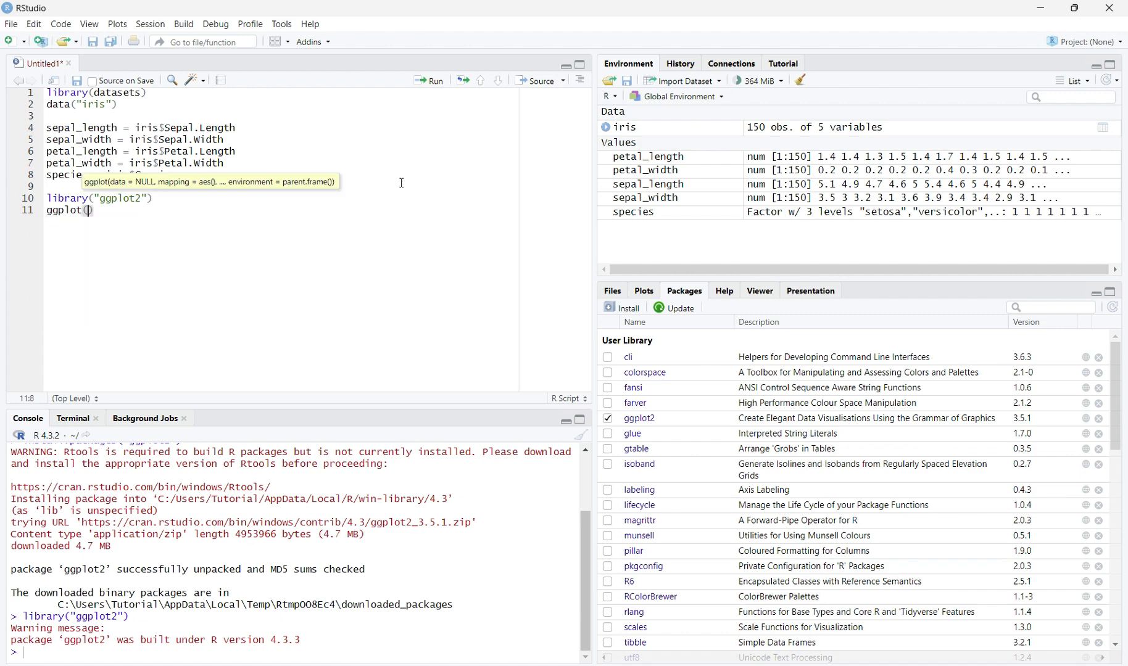
type("iris,")
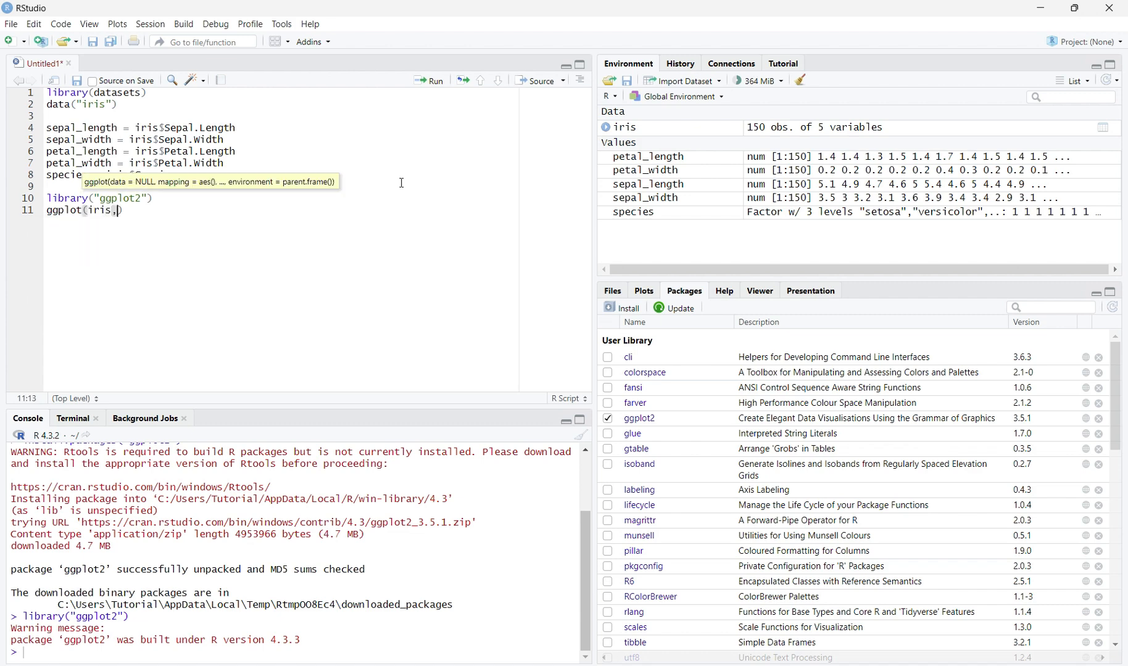
type("aes (")
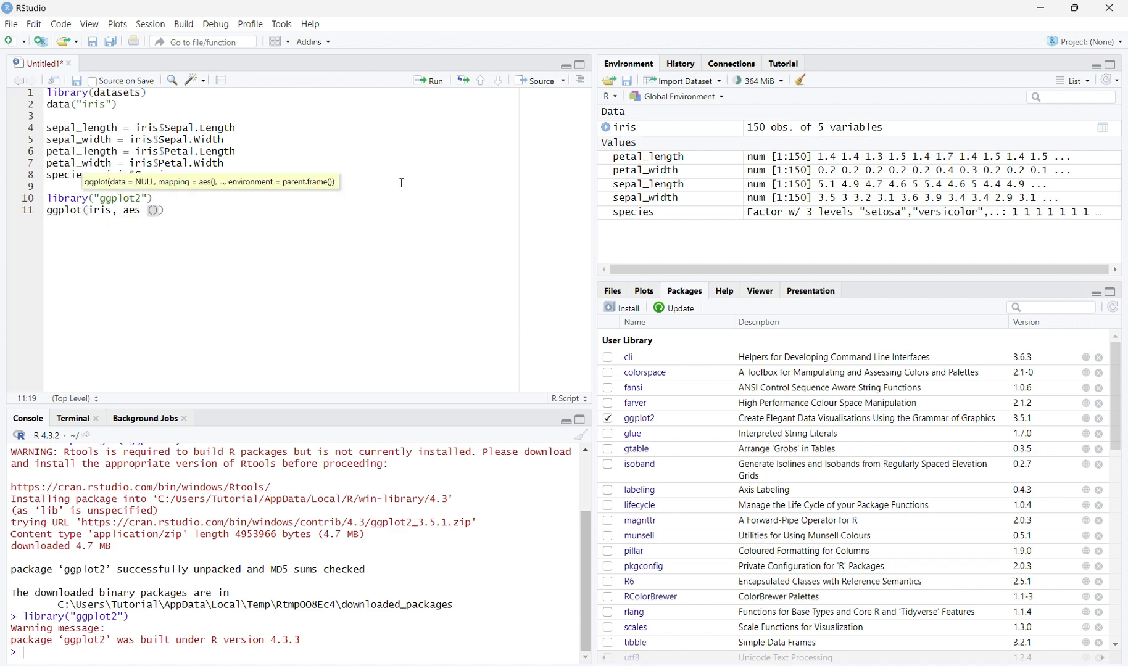
type("x =")
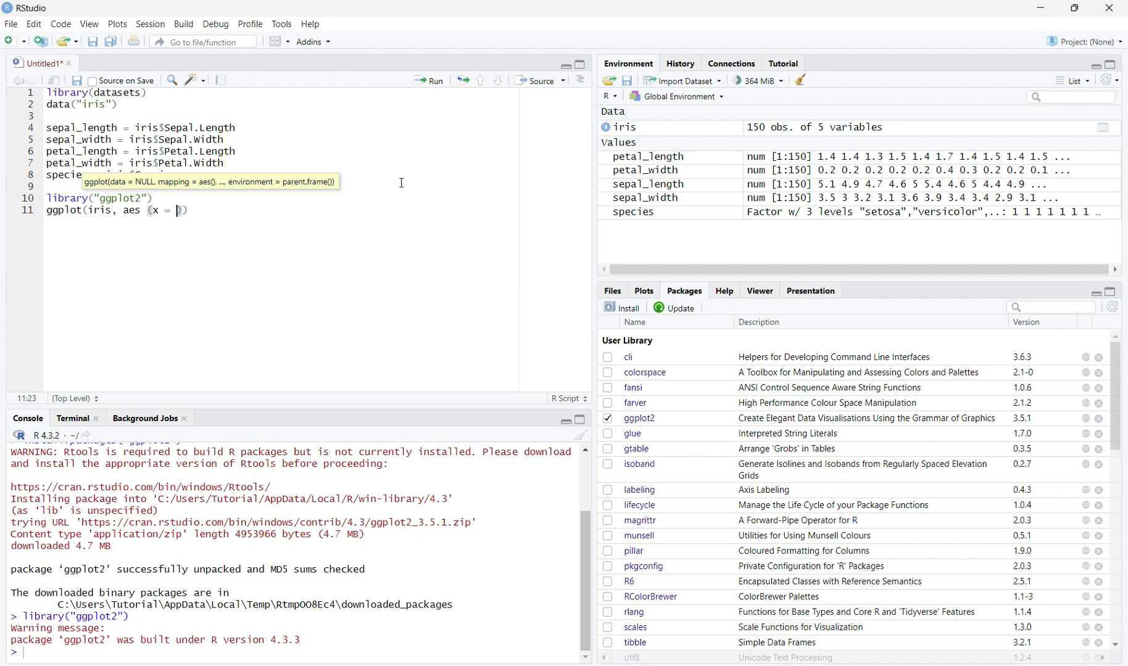
type("sepal_lengt")
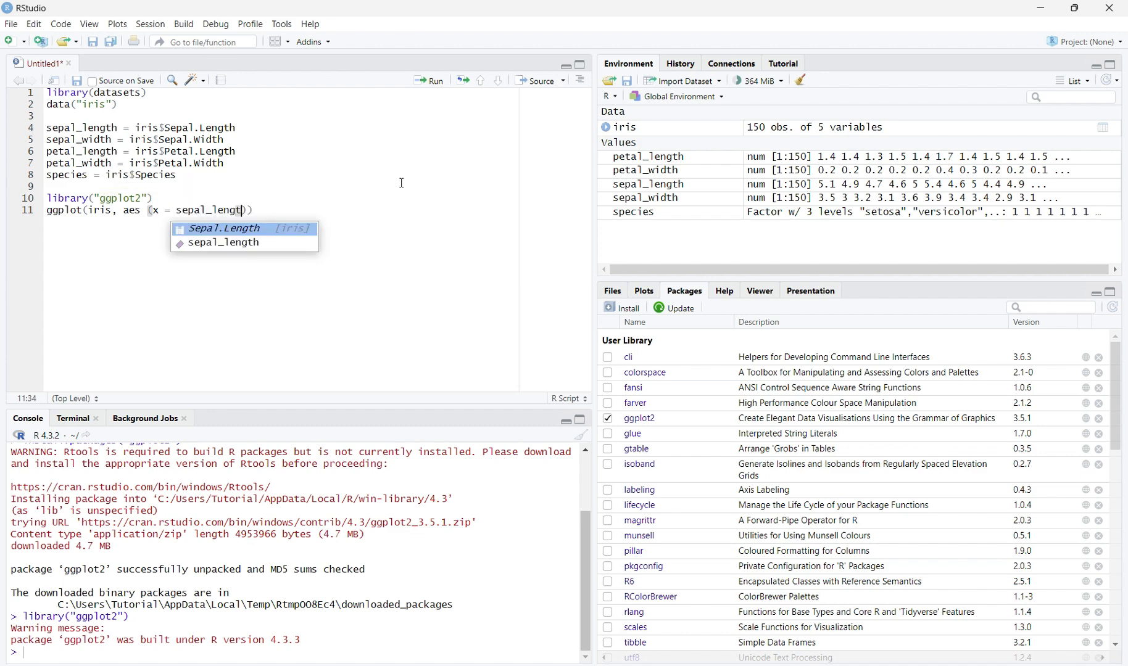
type(",")
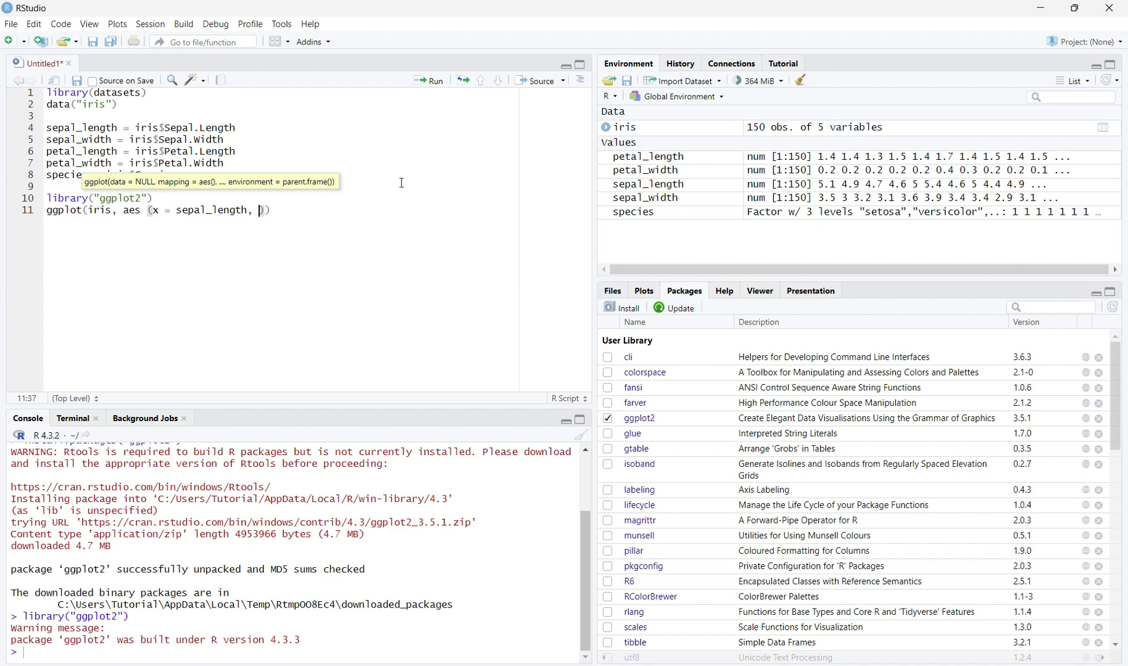
type("petal_length,")
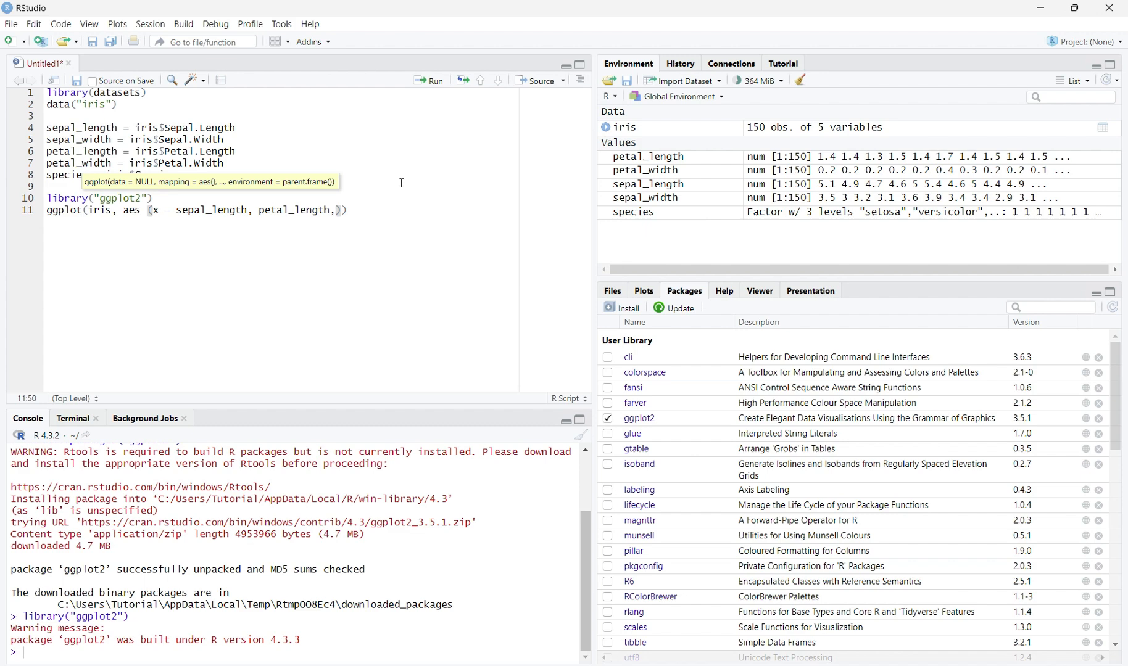
type("group =")
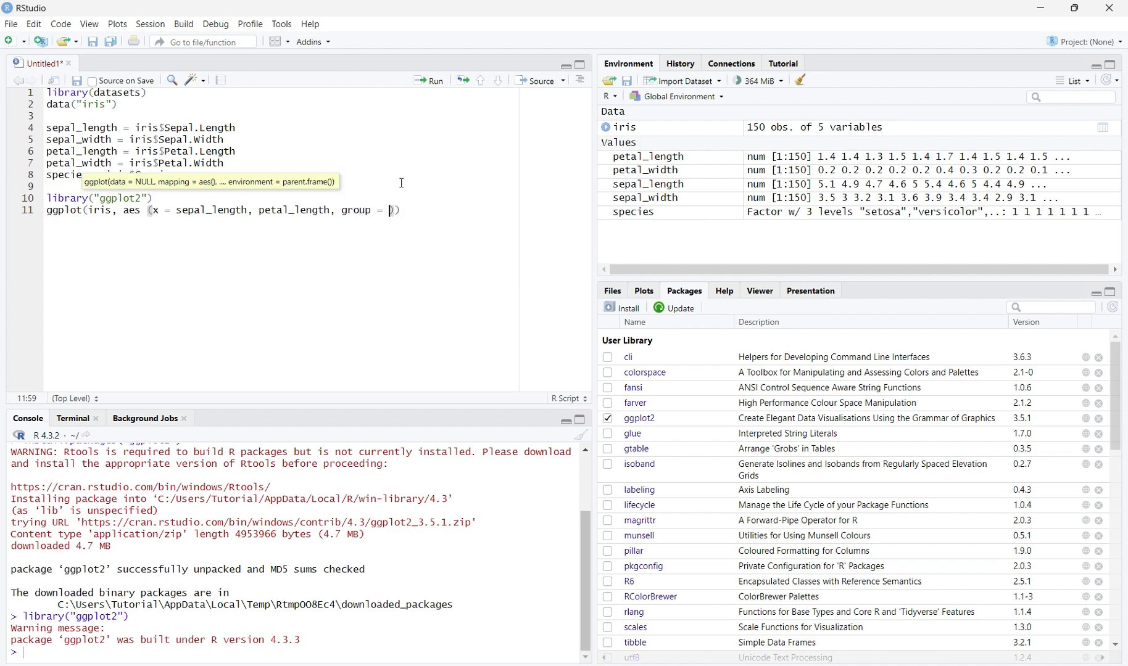
type("species")
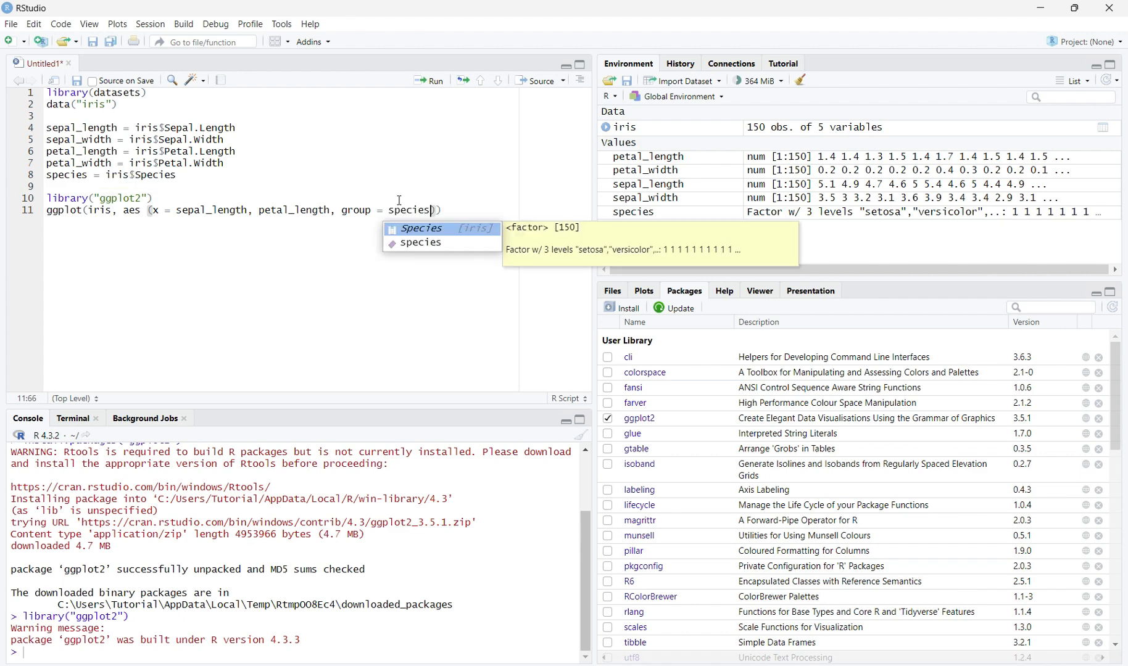
key("Escape")
type(")")
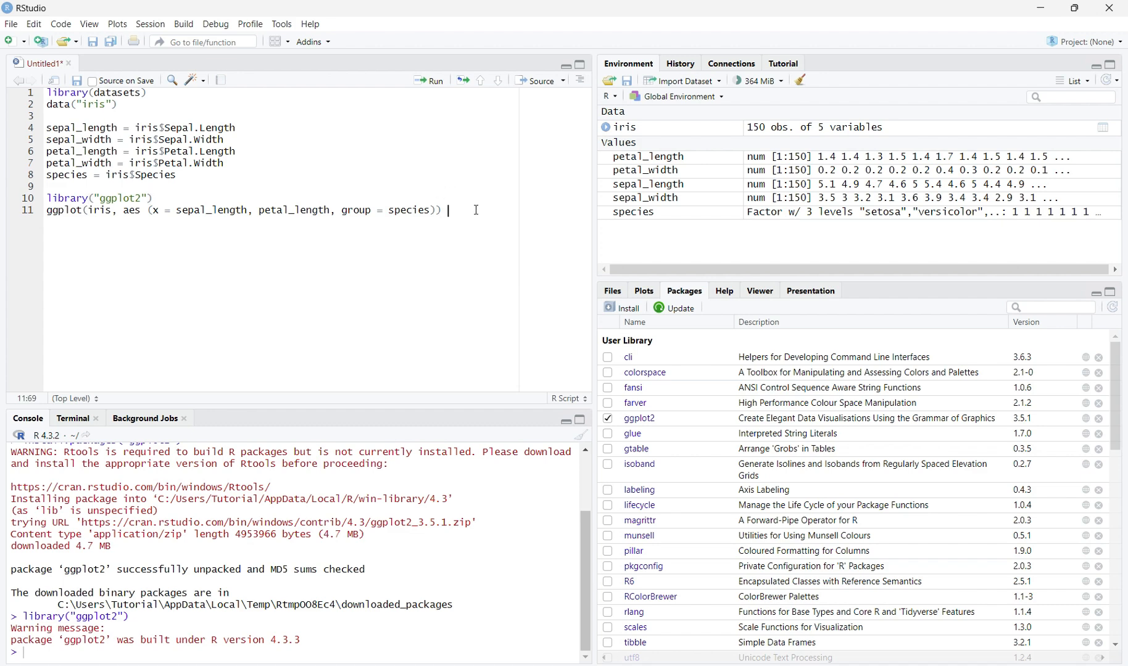
Step: Append + geom_point(aes(color=species)) so points are coloured by species
type("+ geo")
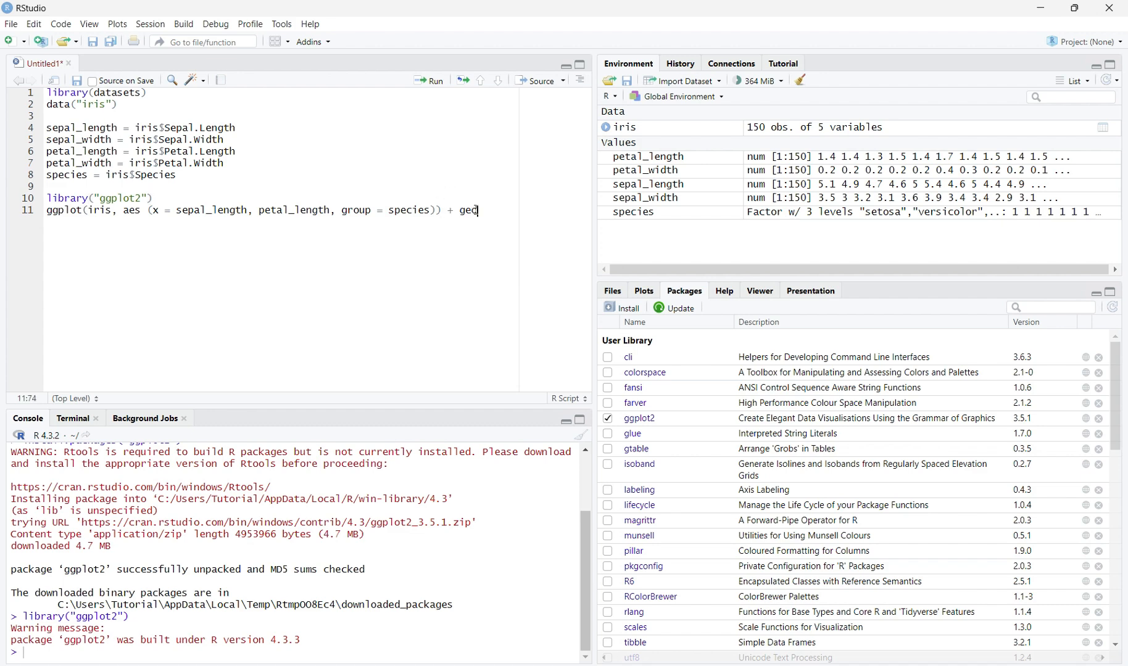
type("m_poi")
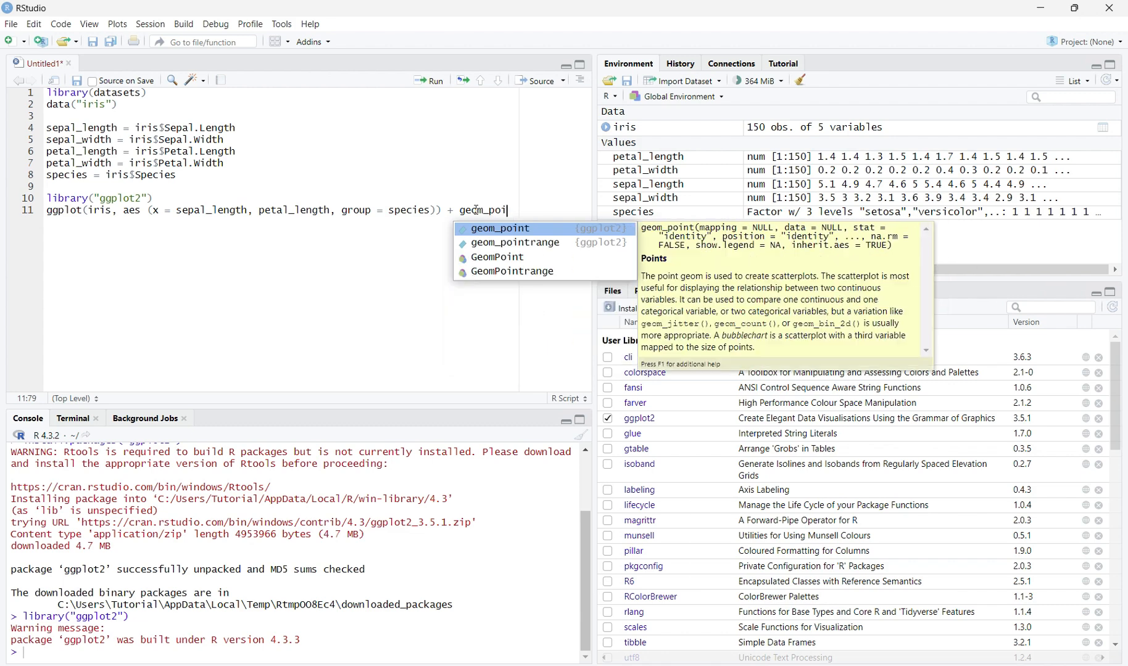
type("nt((aes(")
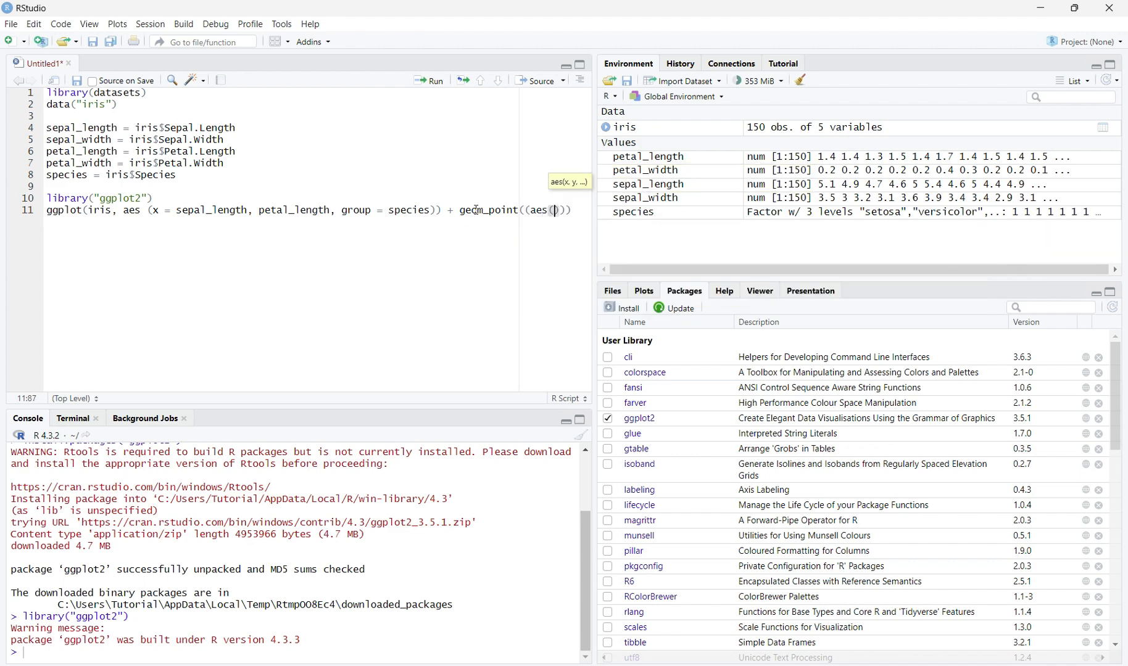
type("color=species")
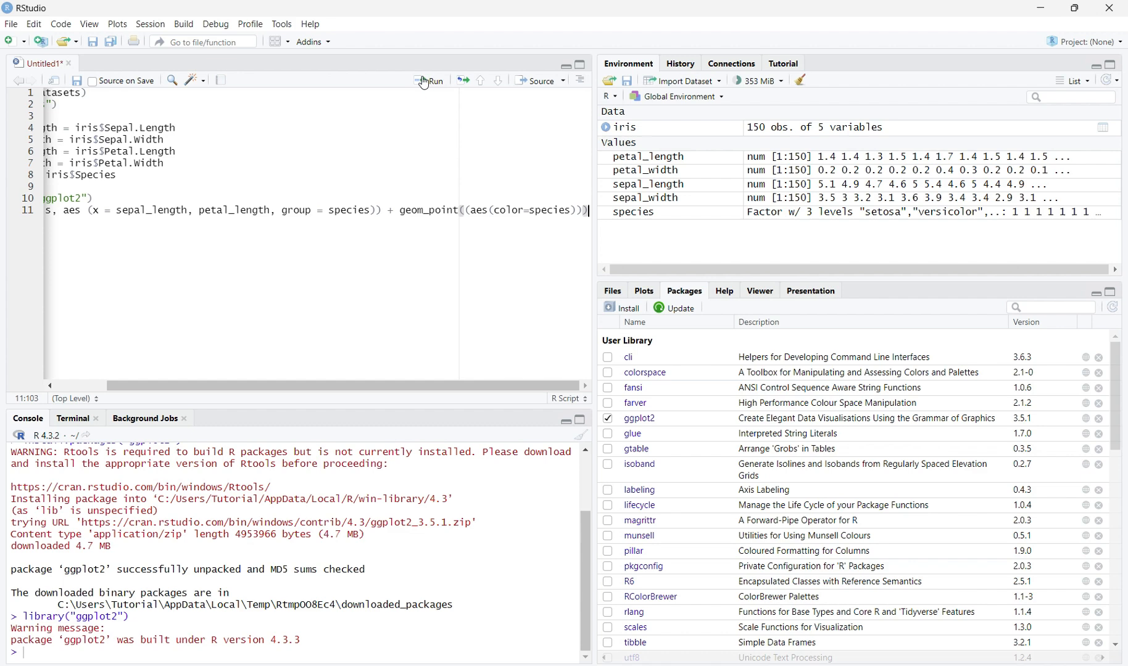
Step: Run the ggplot line to draw the sepal vs petal length scatterplot by species
left_click(427, 82)
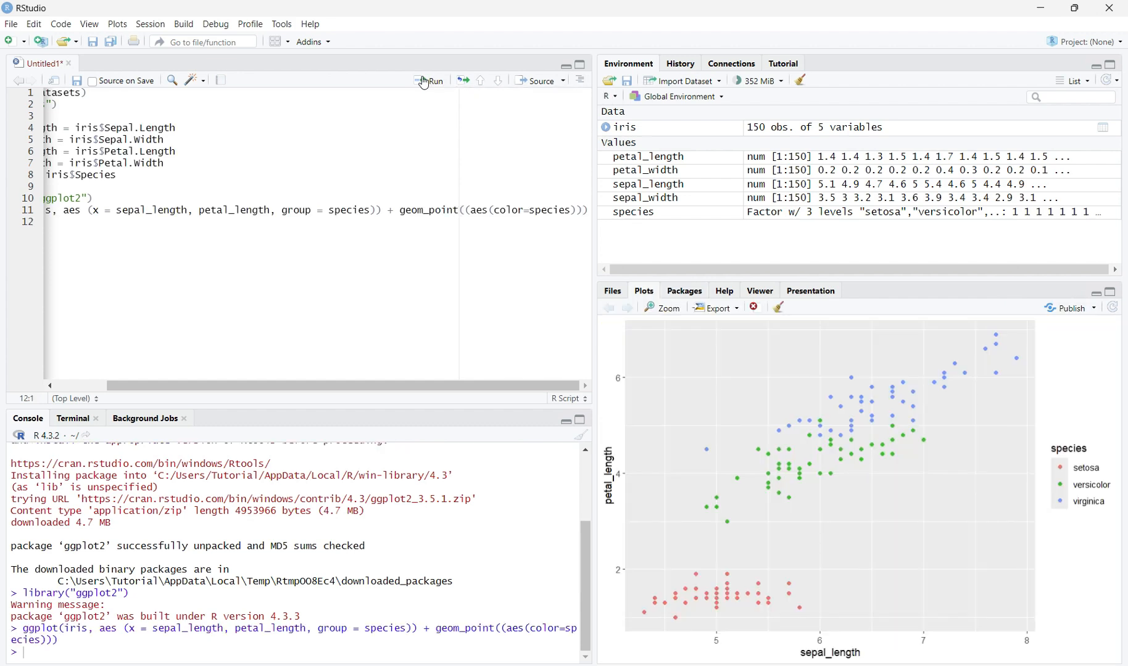
mouse_move(940, 477)
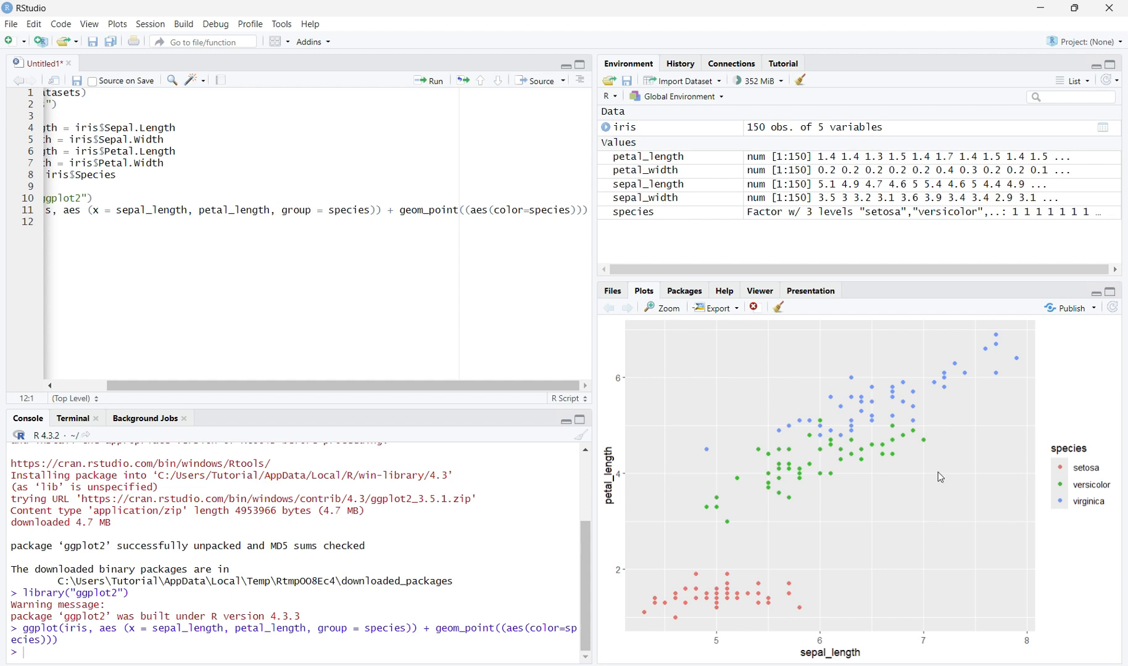
mouse_move(785, 465)
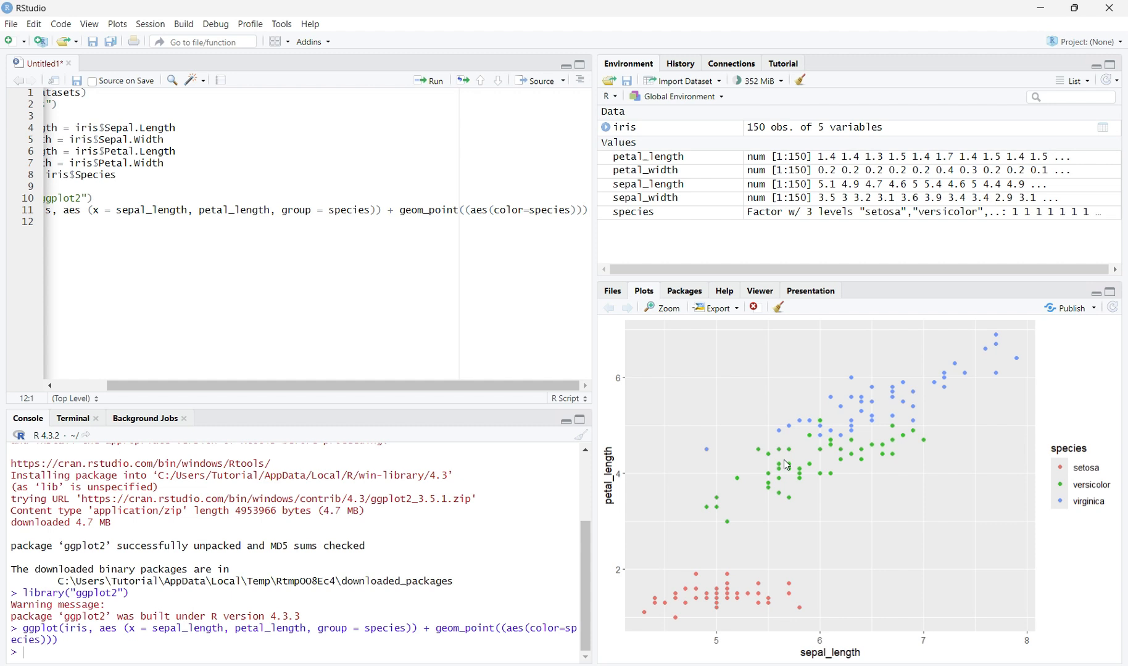
mouse_move(622, 493)
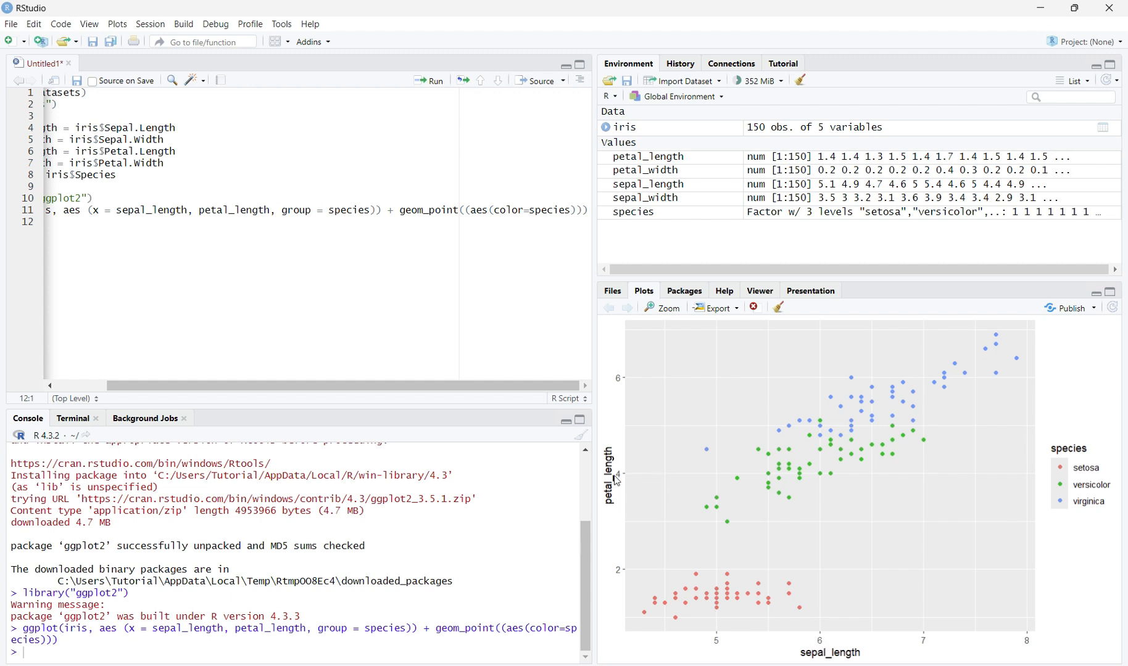
mouse_move(612, 491)
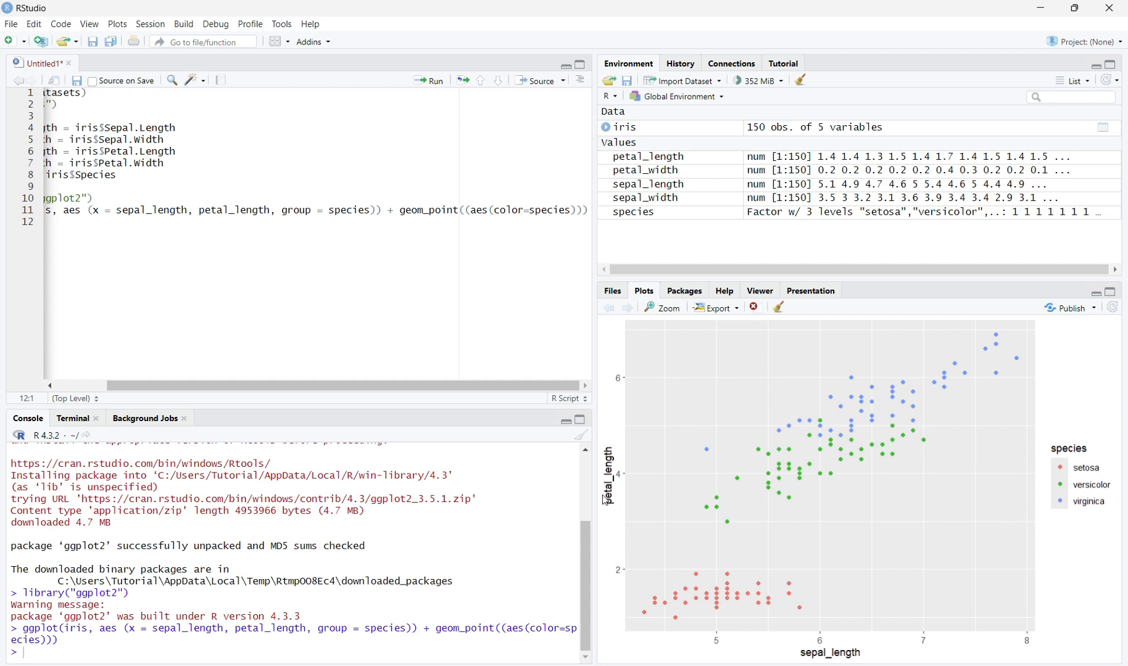
mouse_move(797, 639)
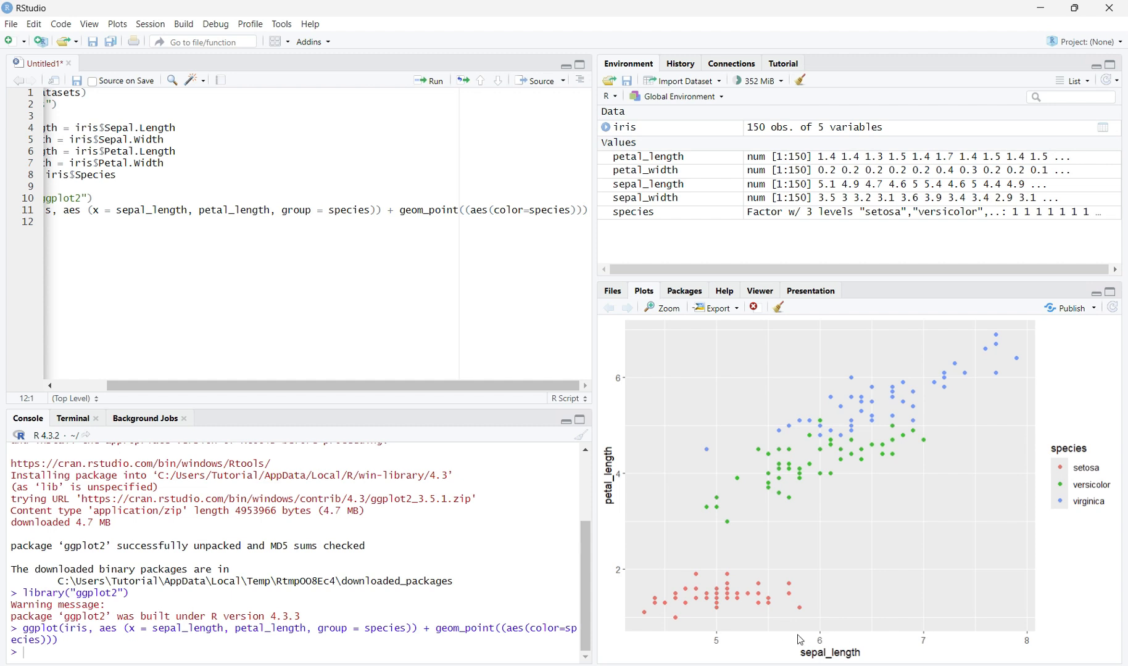
mouse_move(621, 490)
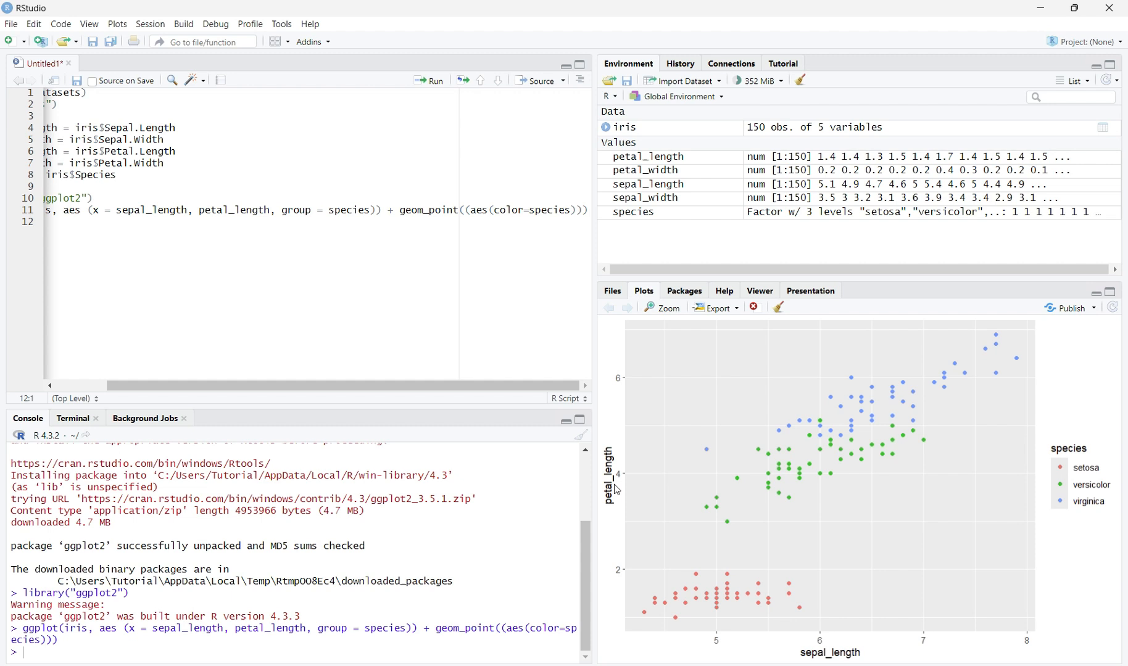
mouse_move(616, 519)
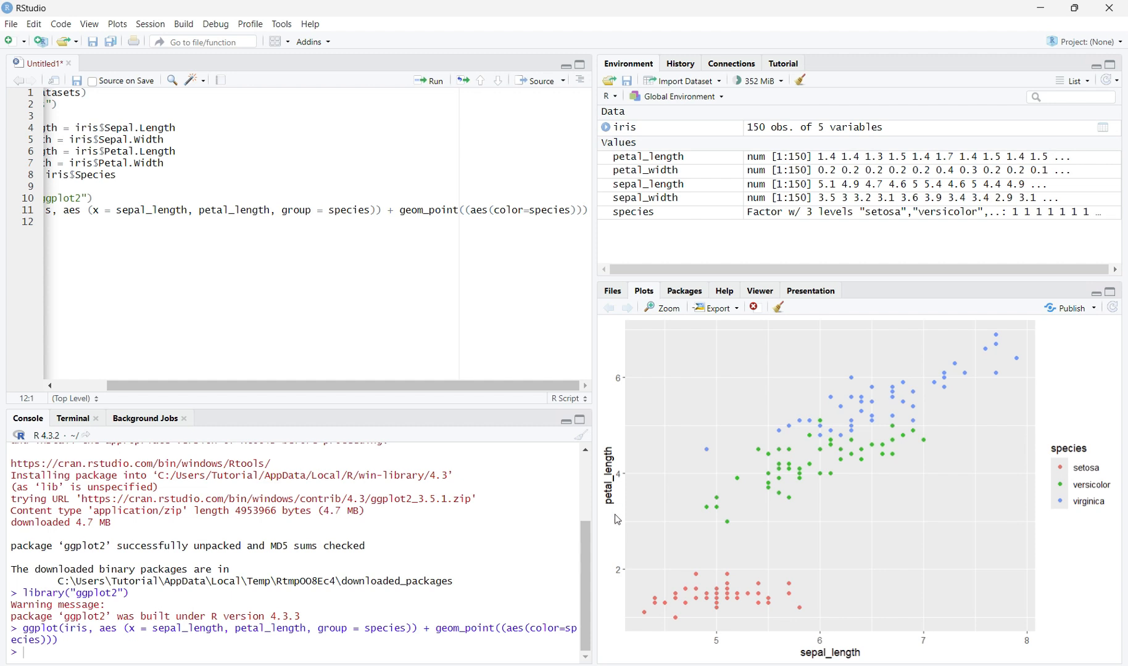
mouse_move(1044, 501)
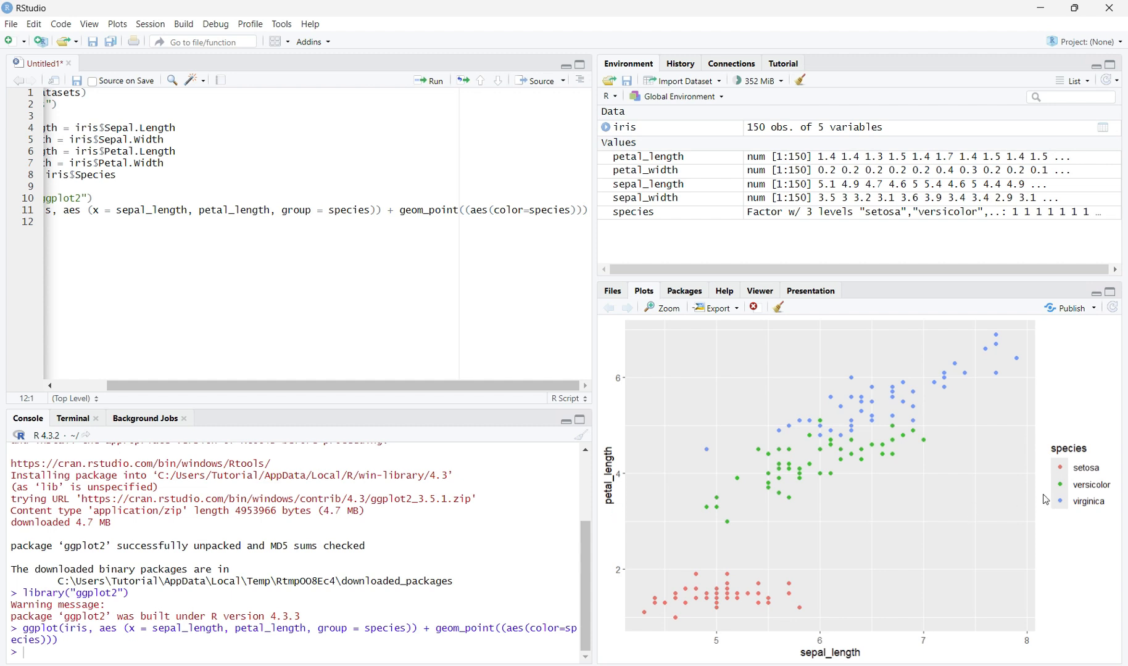
mouse_move(1061, 504)
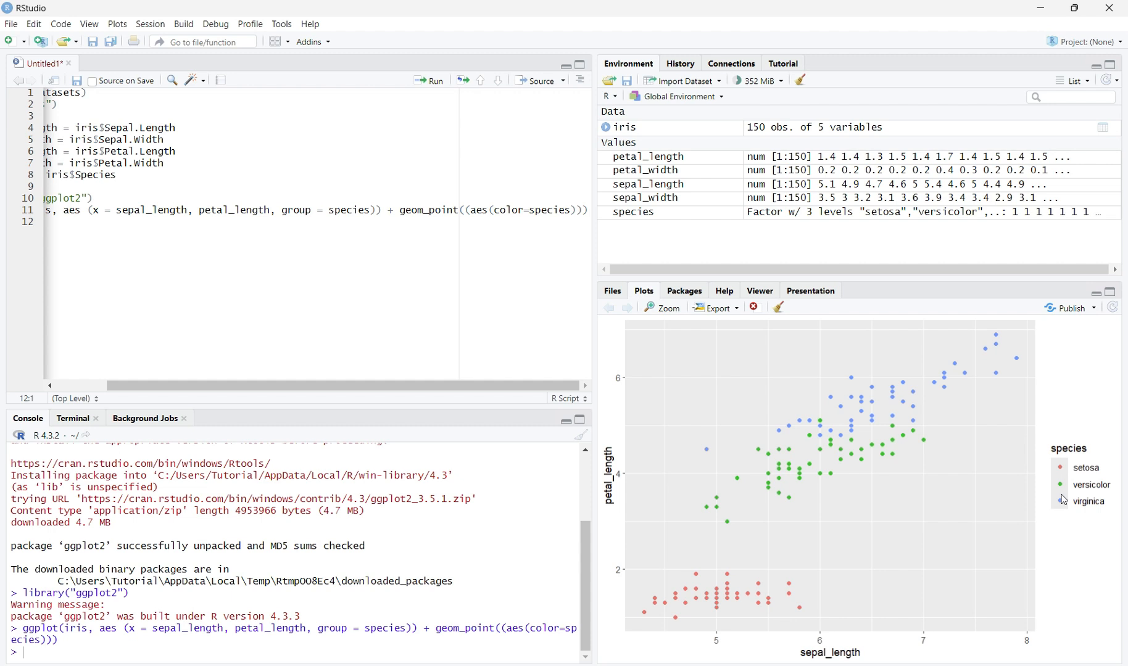
mouse_move(1076, 453)
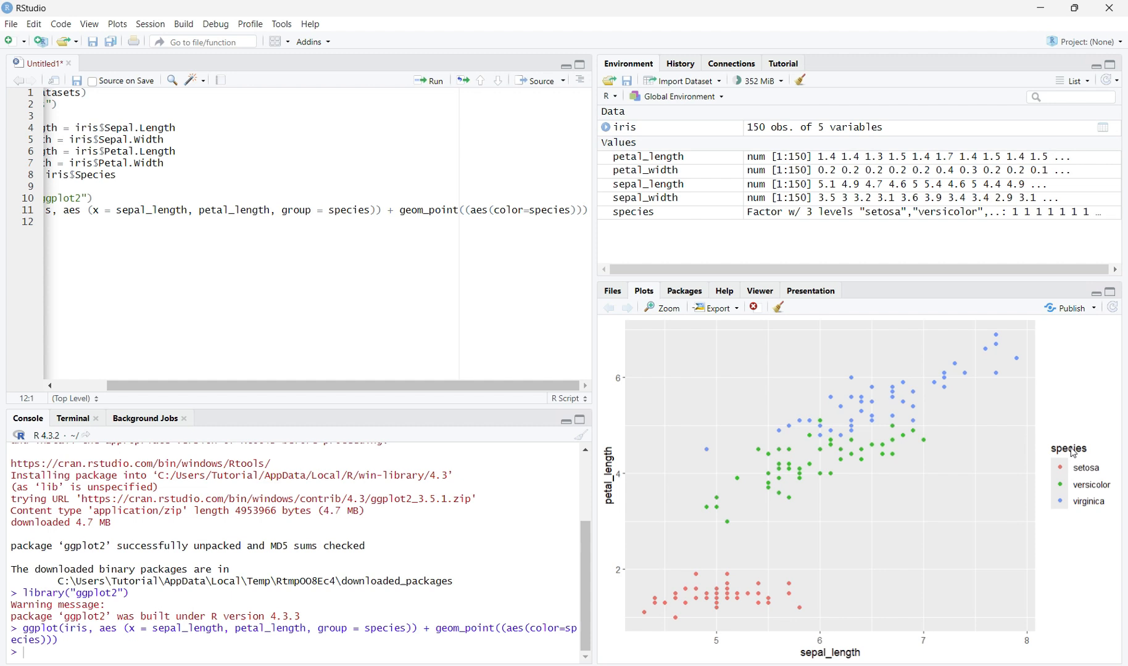
mouse_move(1081, 488)
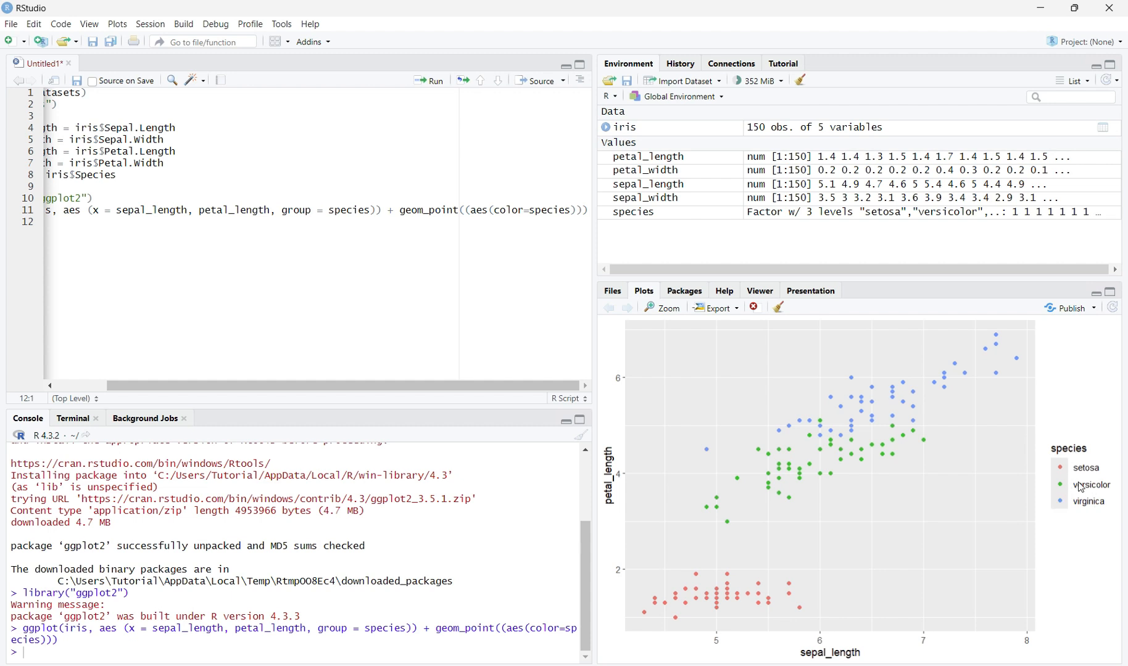
mouse_move(1050, 524)
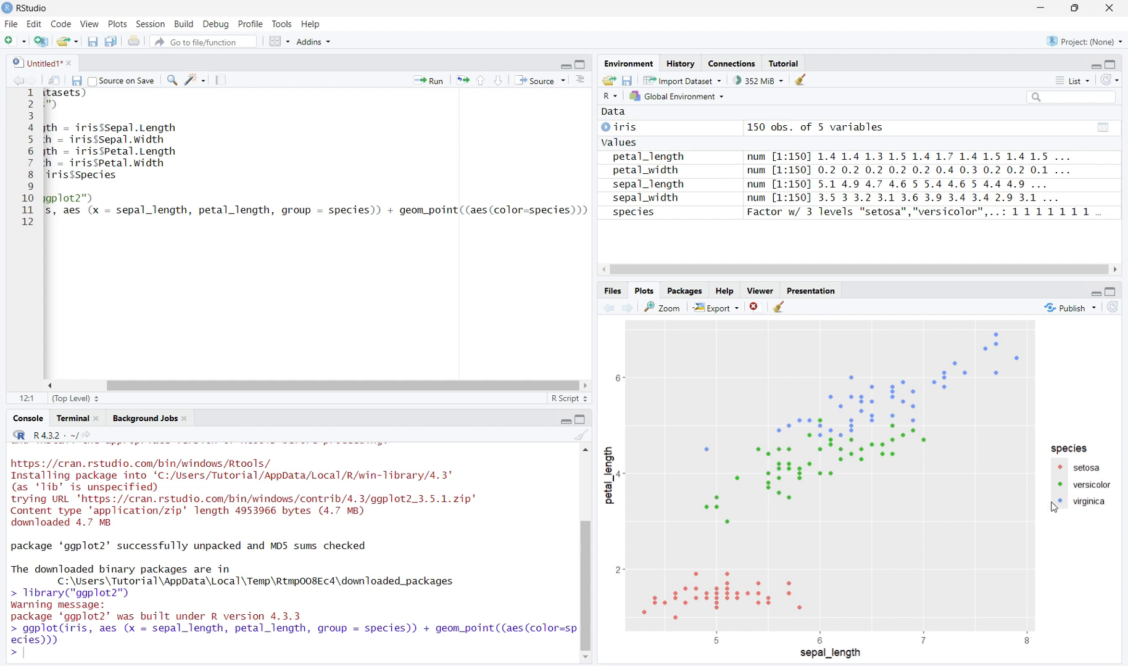
mouse_move(999, 508)
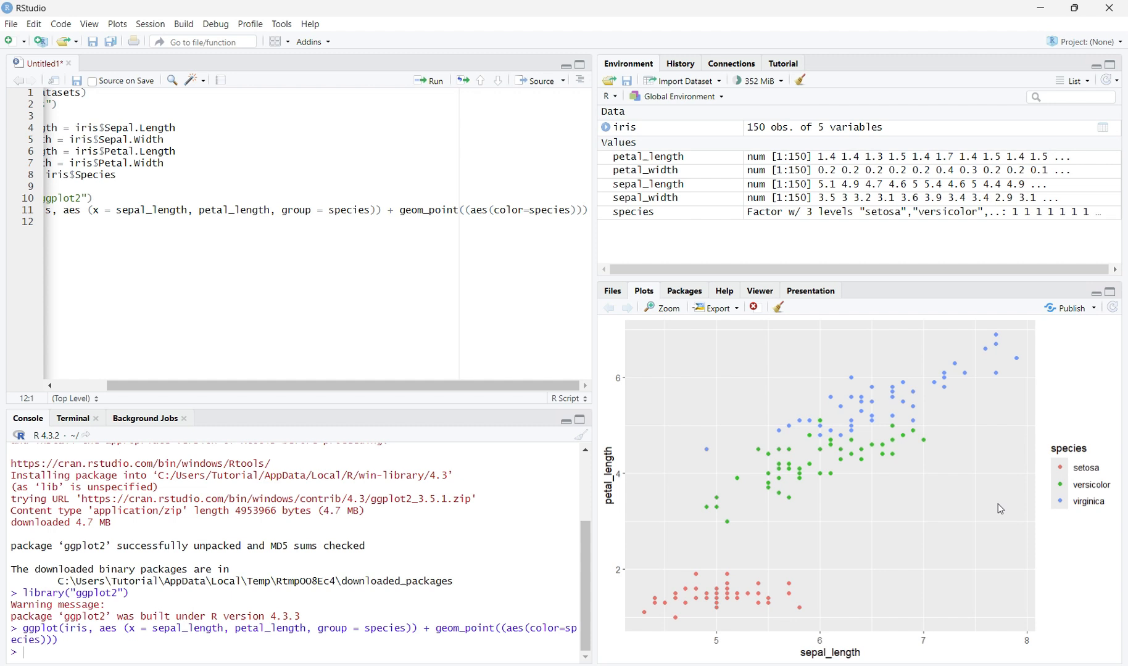
mouse_move(994, 508)
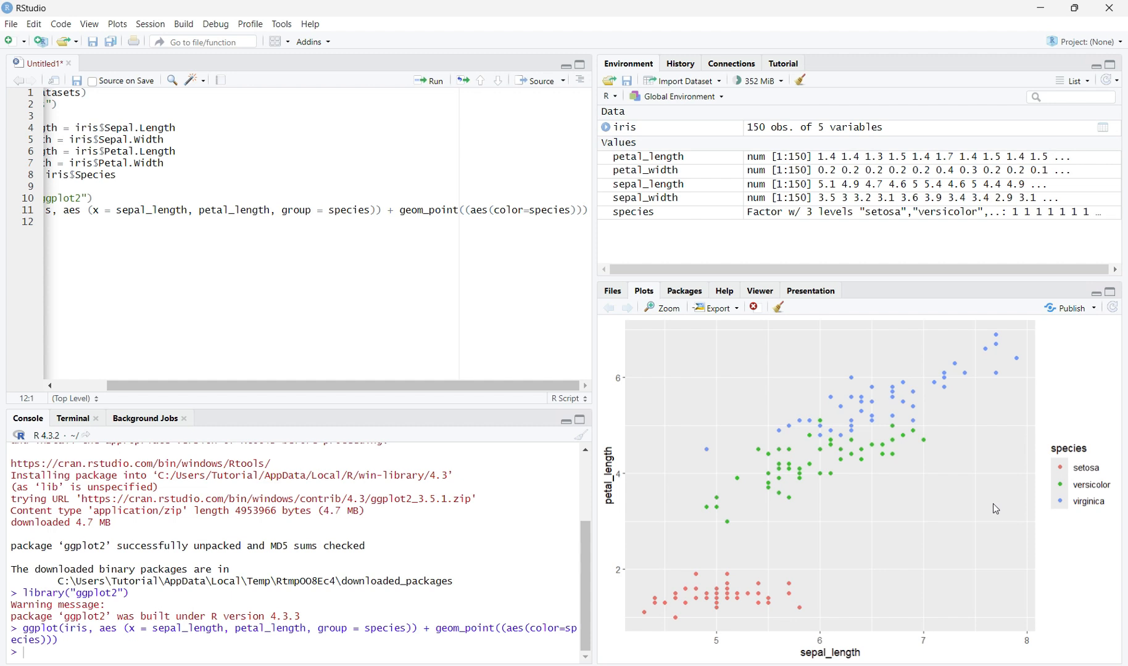
mouse_move(807, 595)
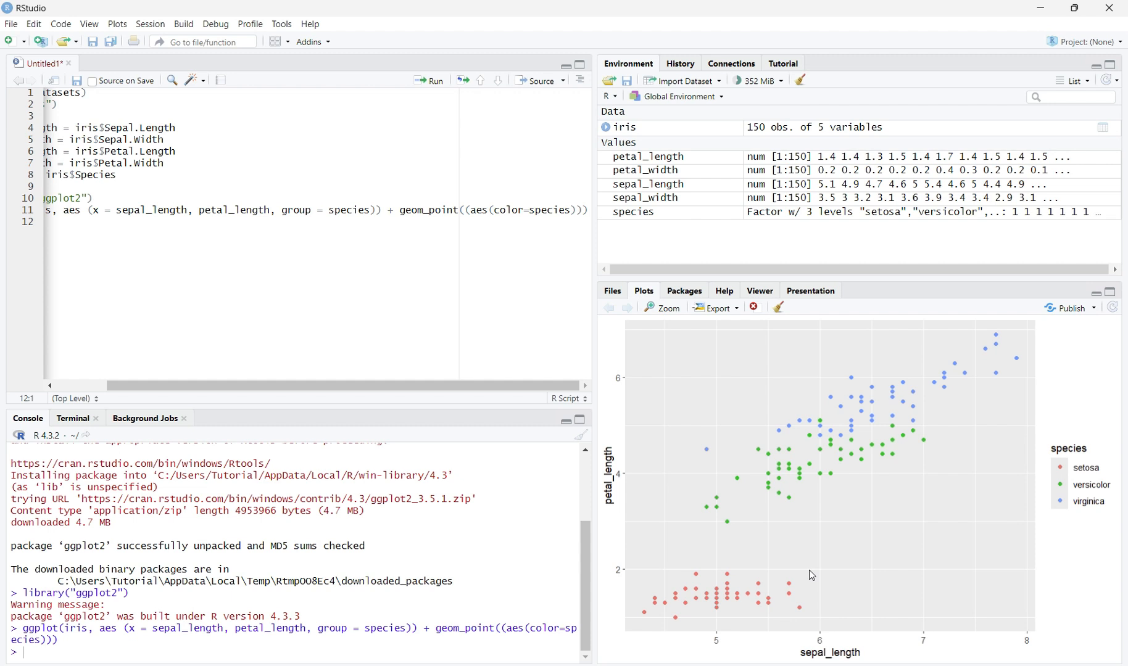
mouse_move(706, 586)
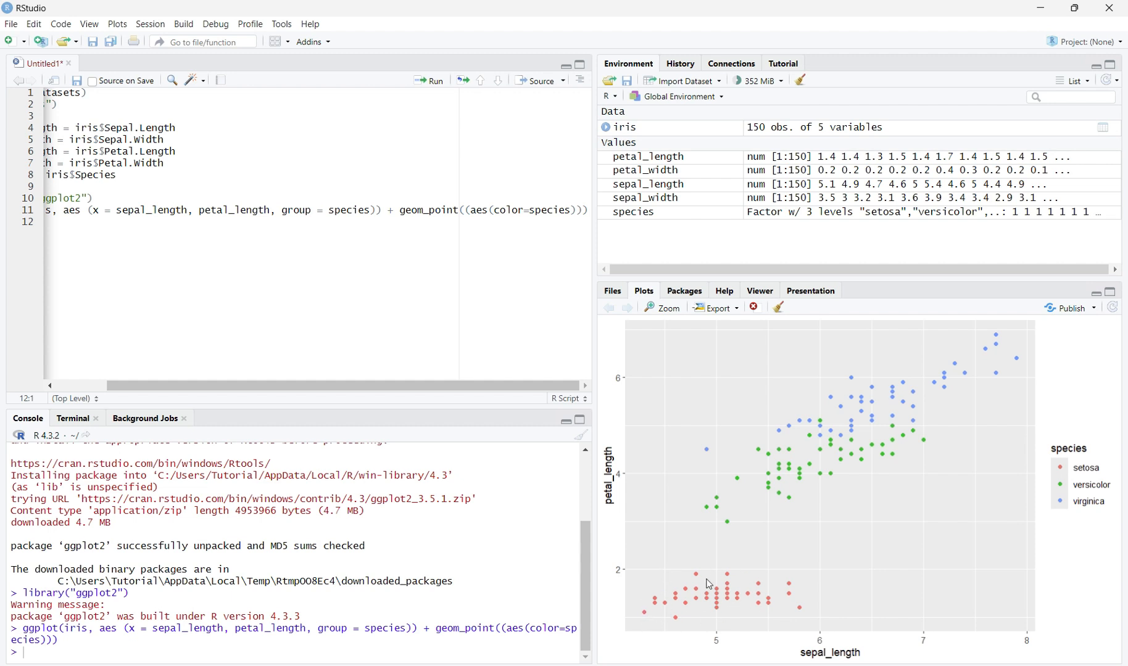
mouse_move(671, 618)
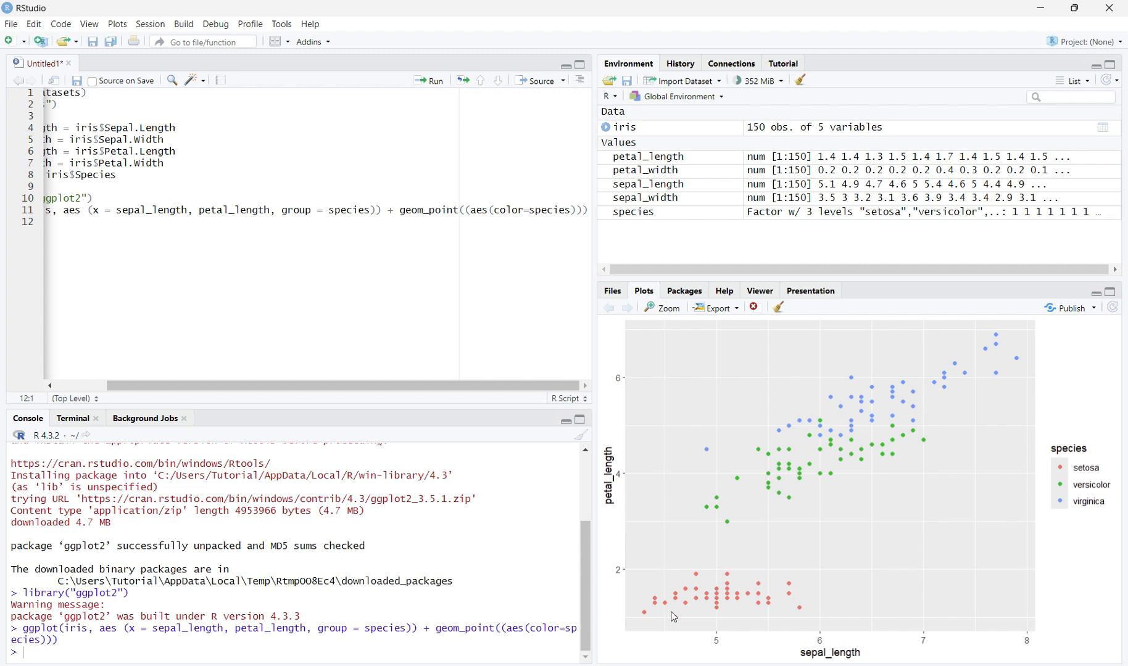
mouse_move(928, 460)
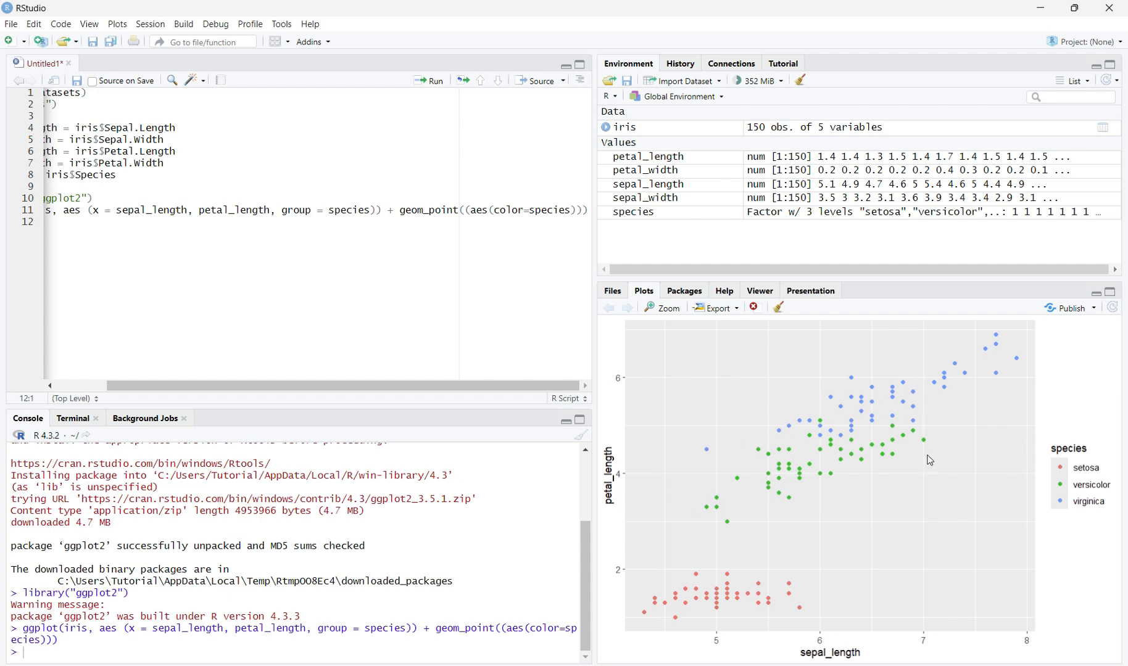
mouse_move(816, 493)
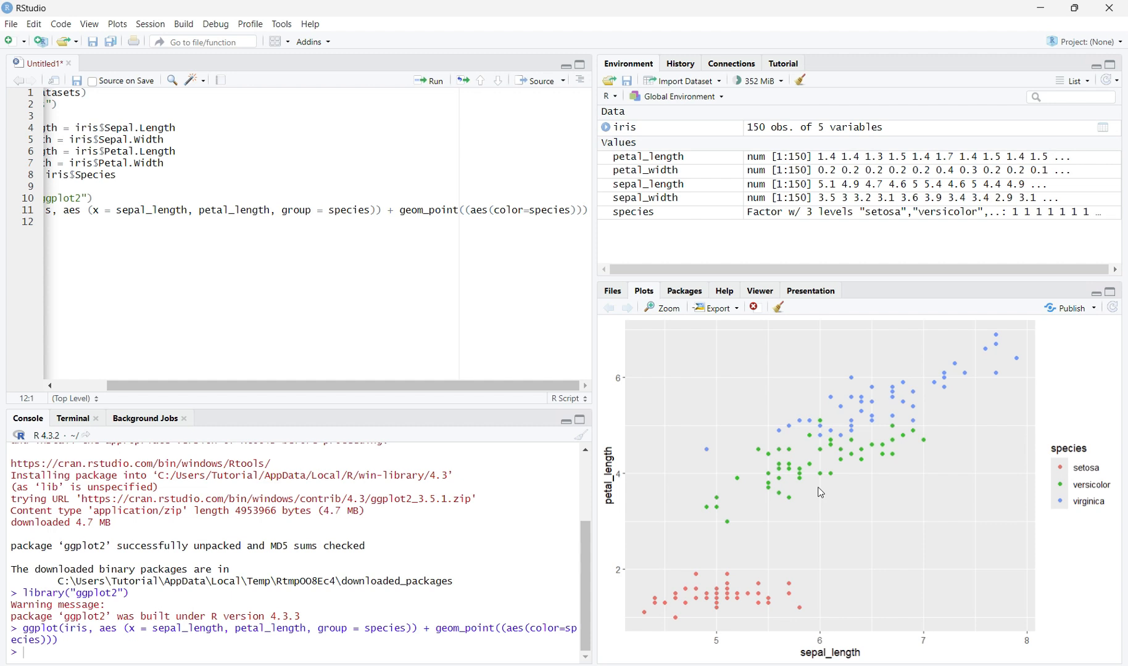
mouse_move(851, 375)
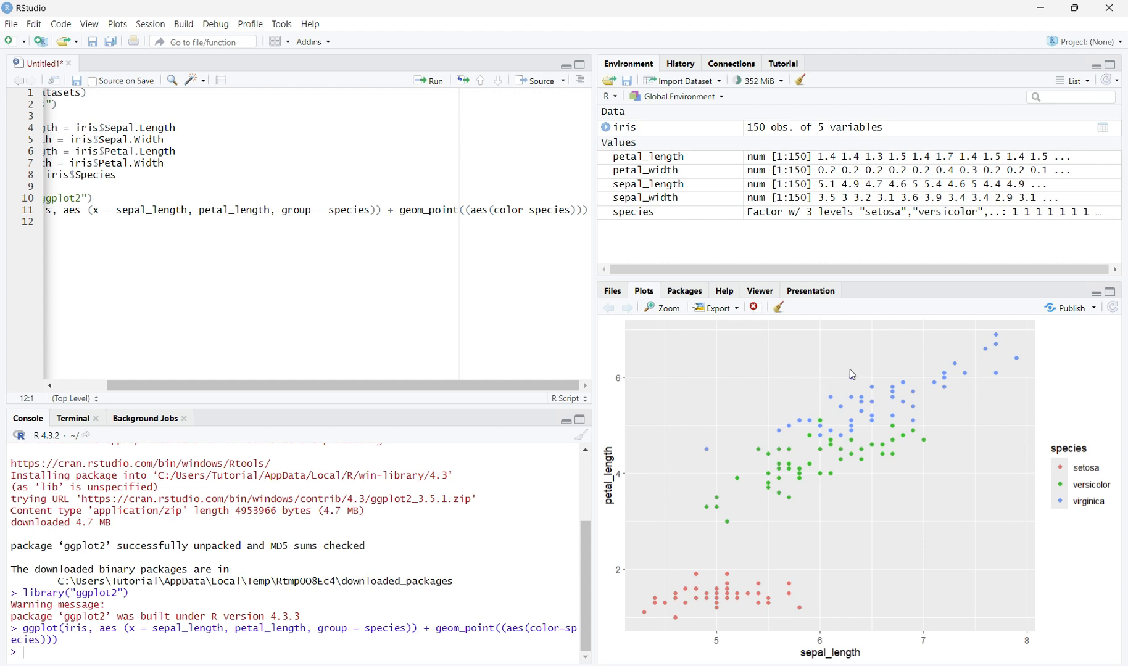
mouse_move(925, 457)
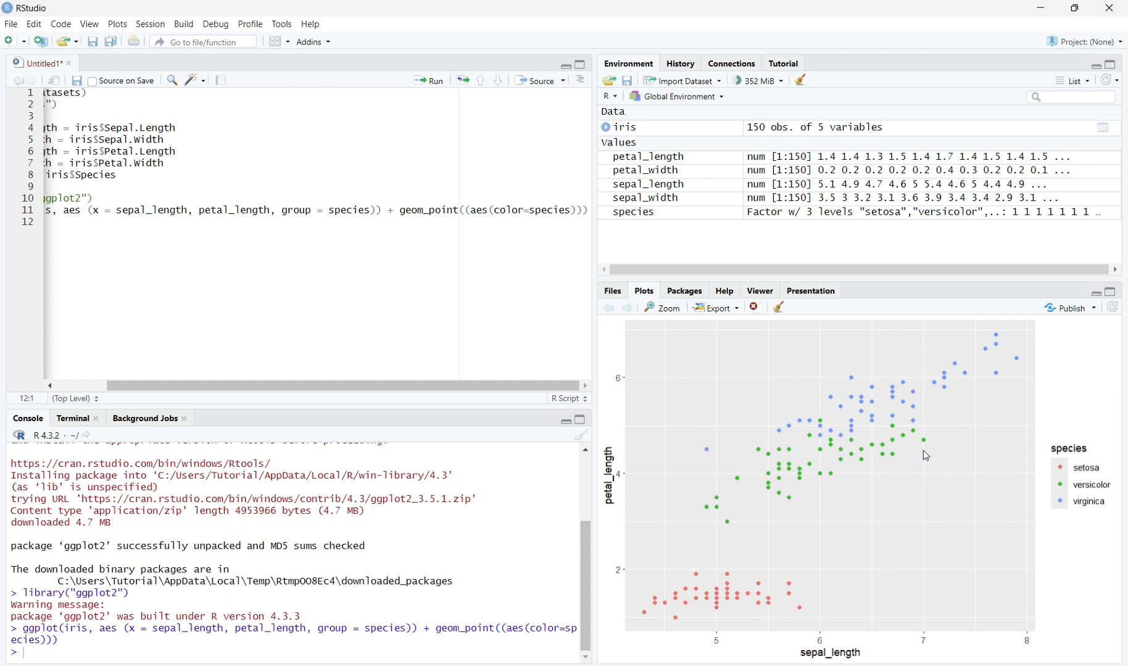